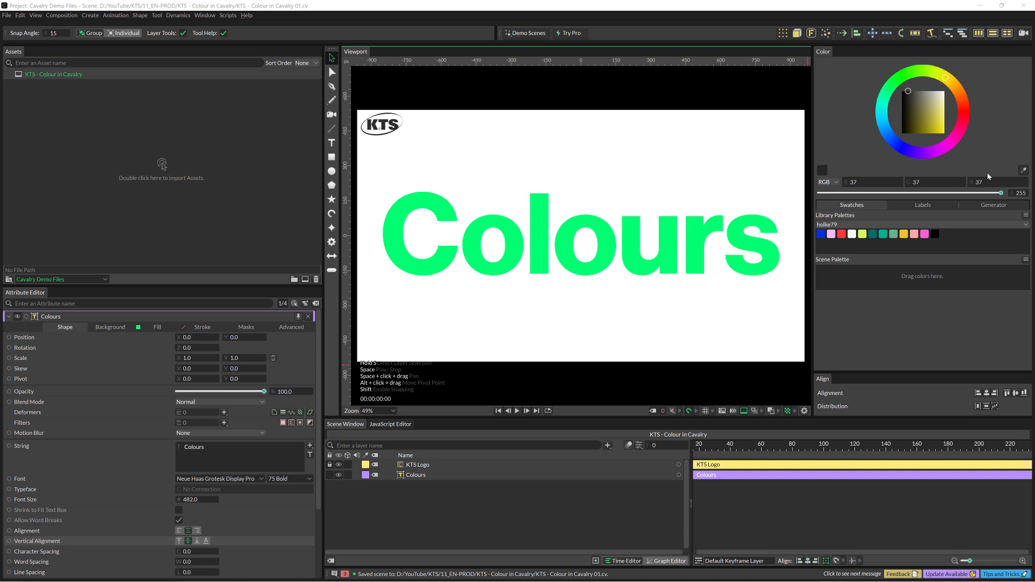
Select the Colours text layer so its fill can be set to black.
click(993, 205)
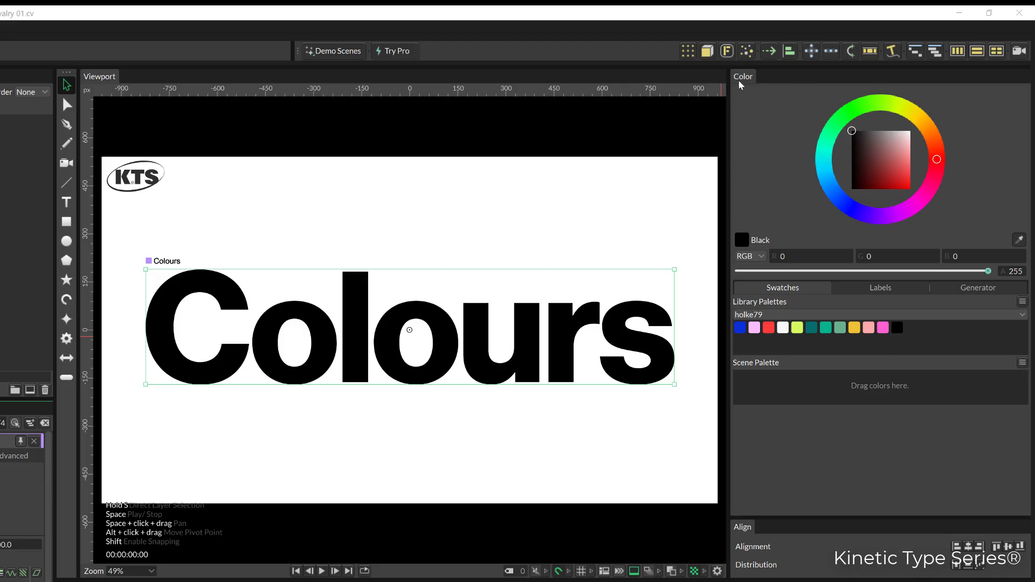
mouse_move(867, 228)
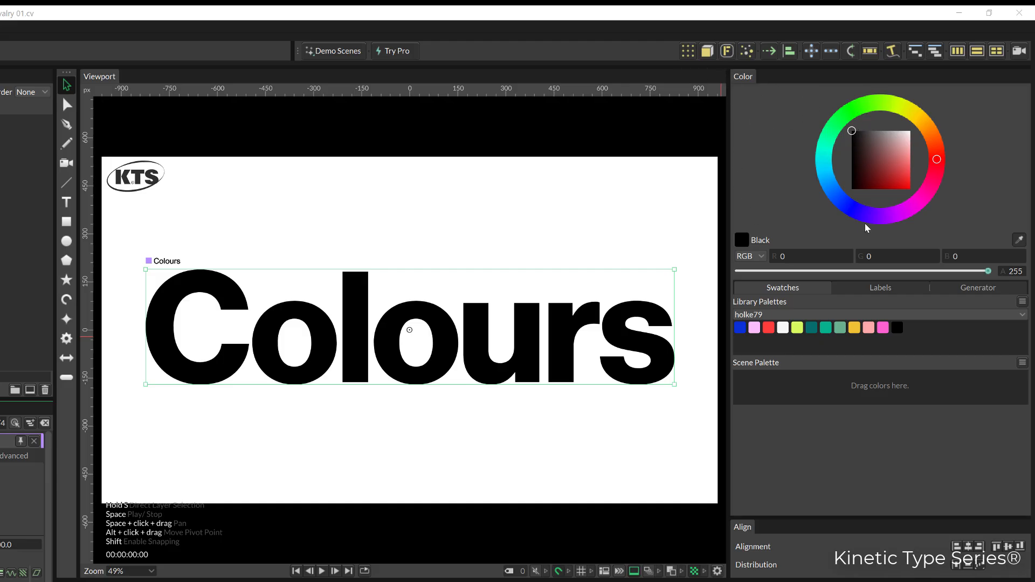
mouse_move(795, 151)
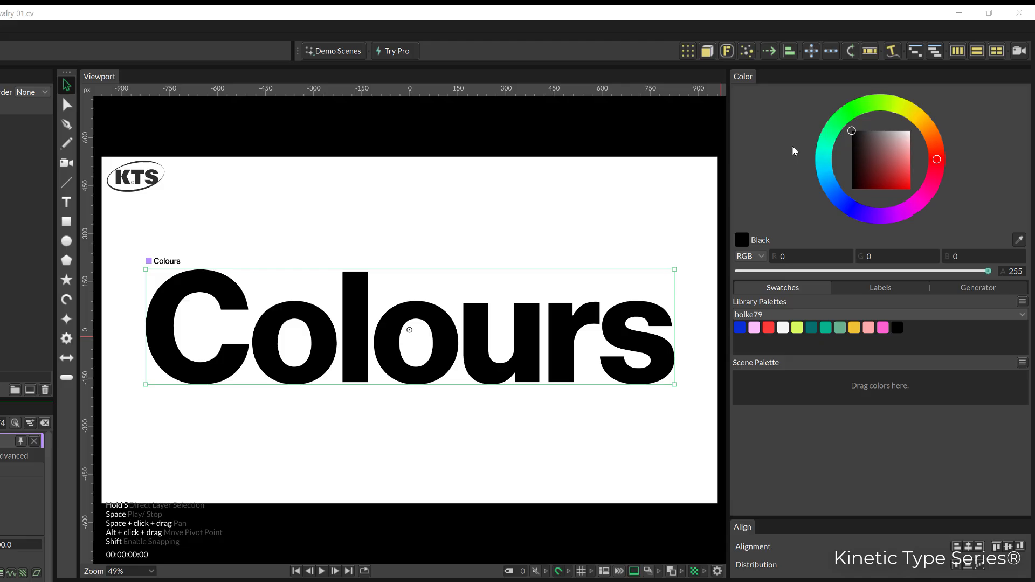
mouse_move(866, 135)
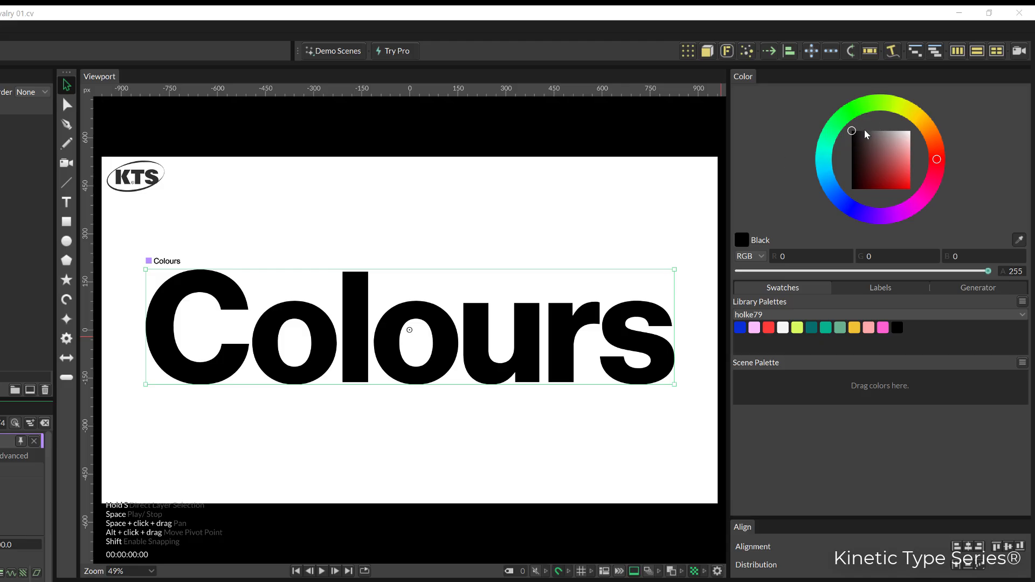
mouse_move(906, 112)
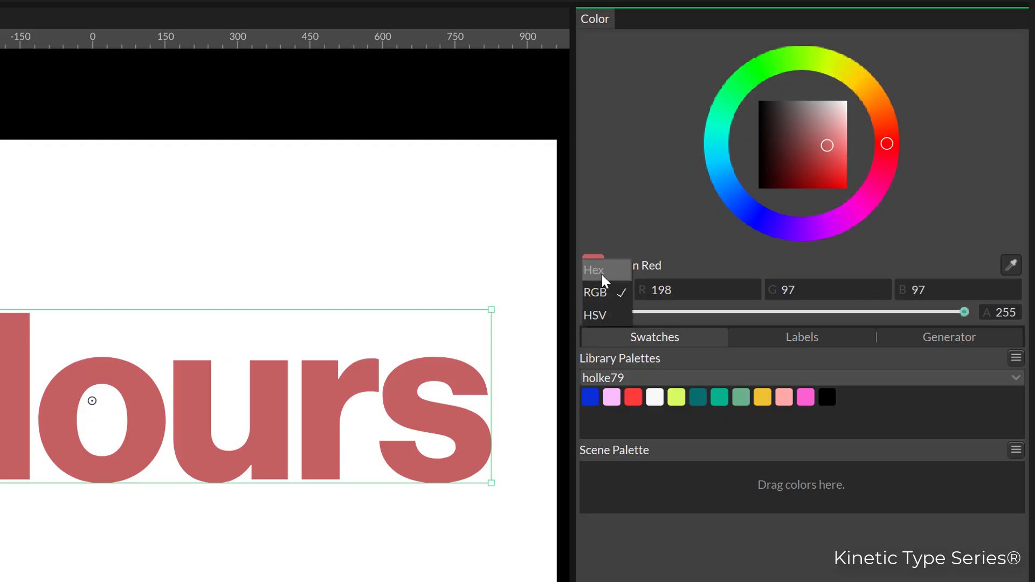
Set the fill to blue (0,23,255) and drag red and blue swatches into the Scene Palette.
click(593, 269)
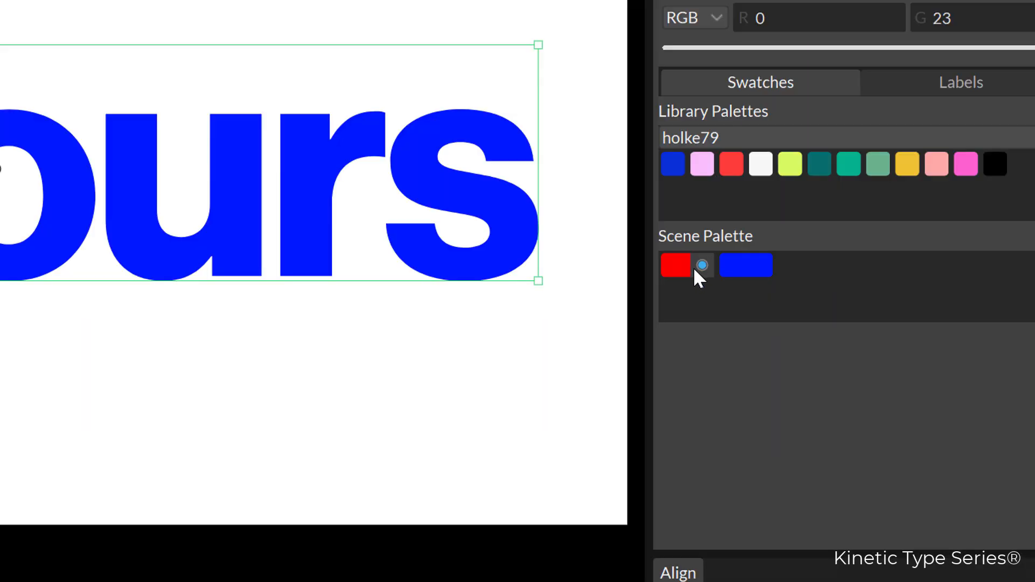
drag(702, 266, 668, 305)
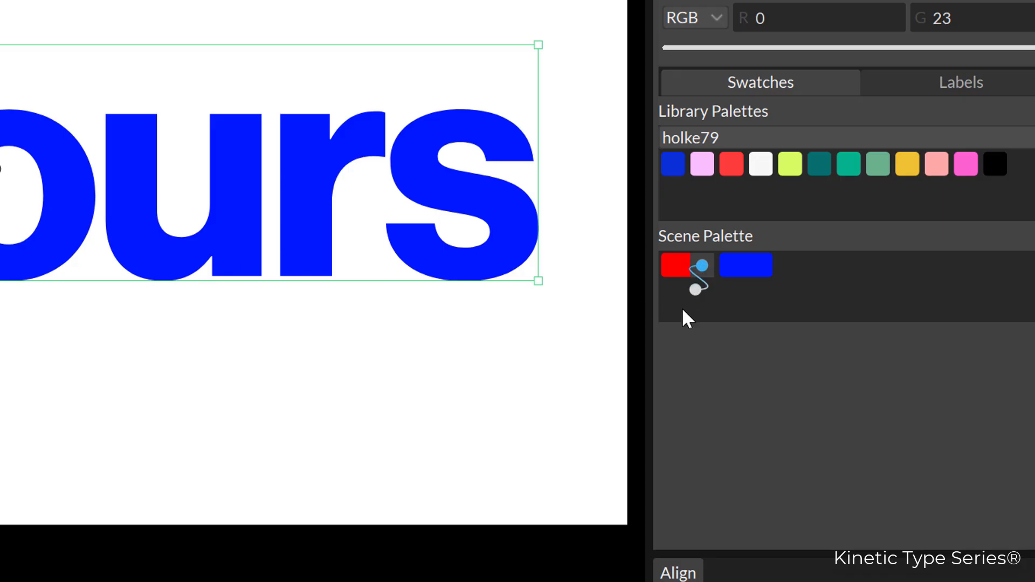
drag(694, 290, 656, 317)
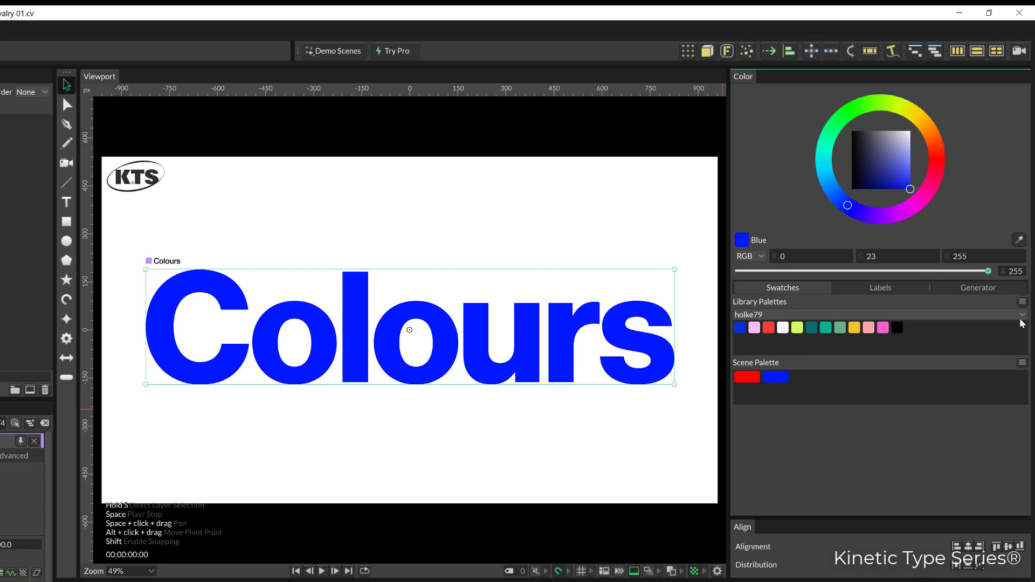
mouse_move(1023, 323)
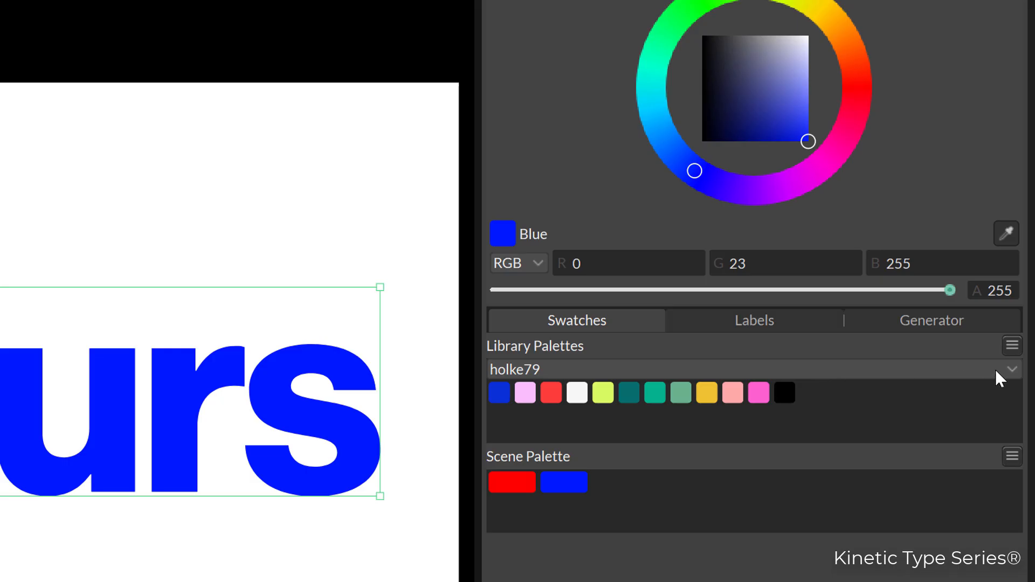
click(1011, 369)
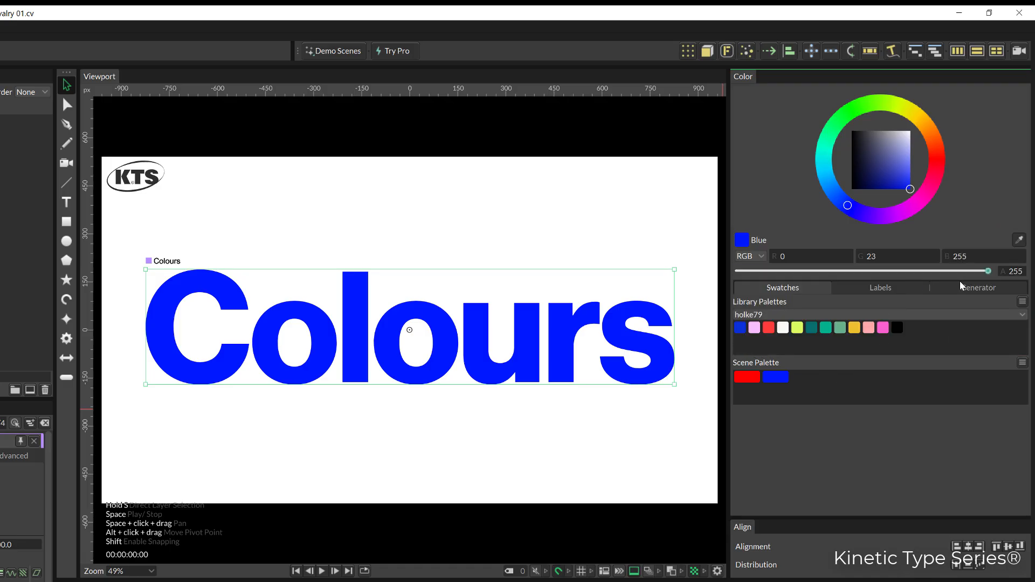
mouse_move(978, 288)
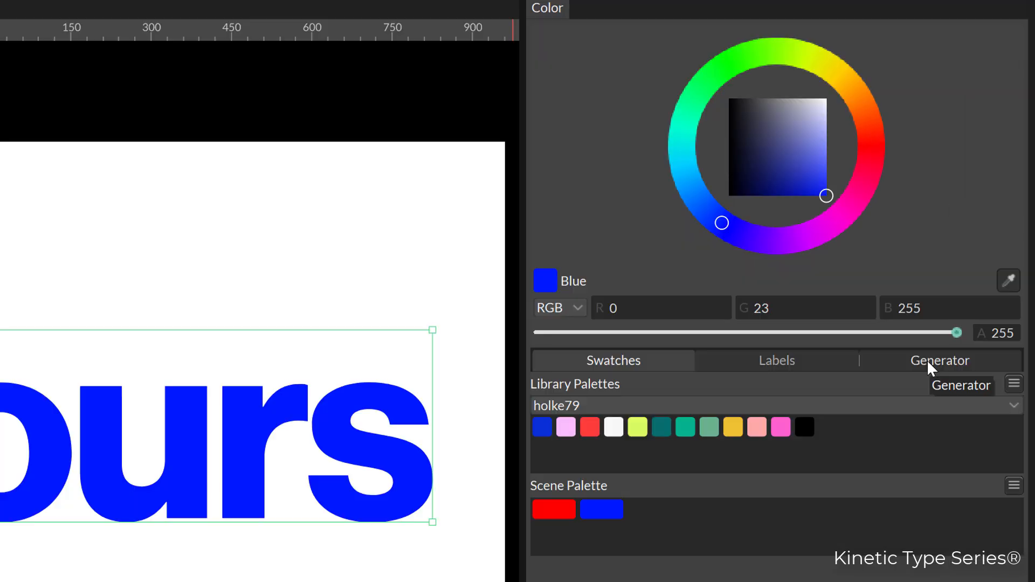
Show the Generator tab and switch its harmony type from Triadic to Analogous with 8 colours.
click(940, 361)
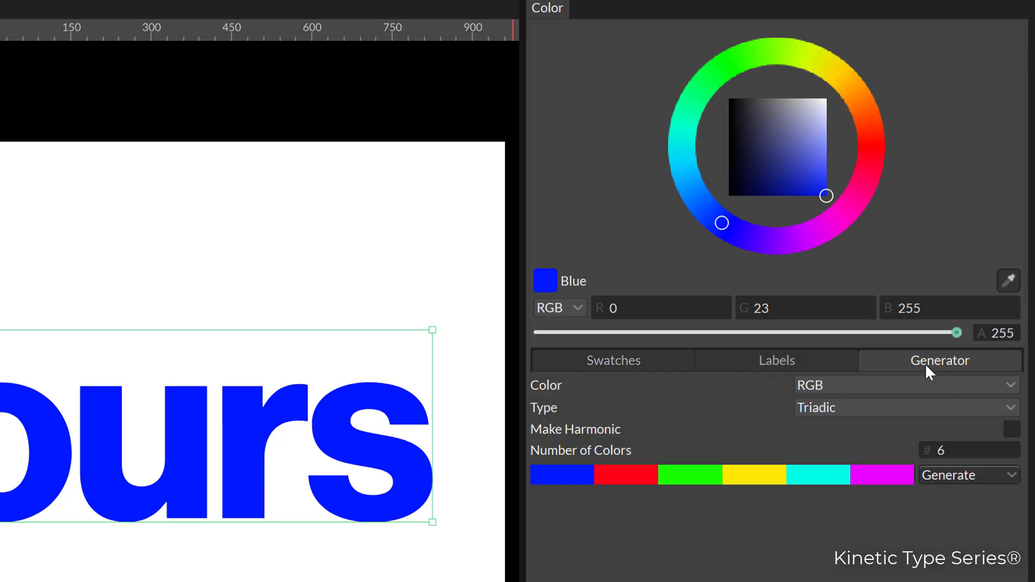
mouse_move(855, 363)
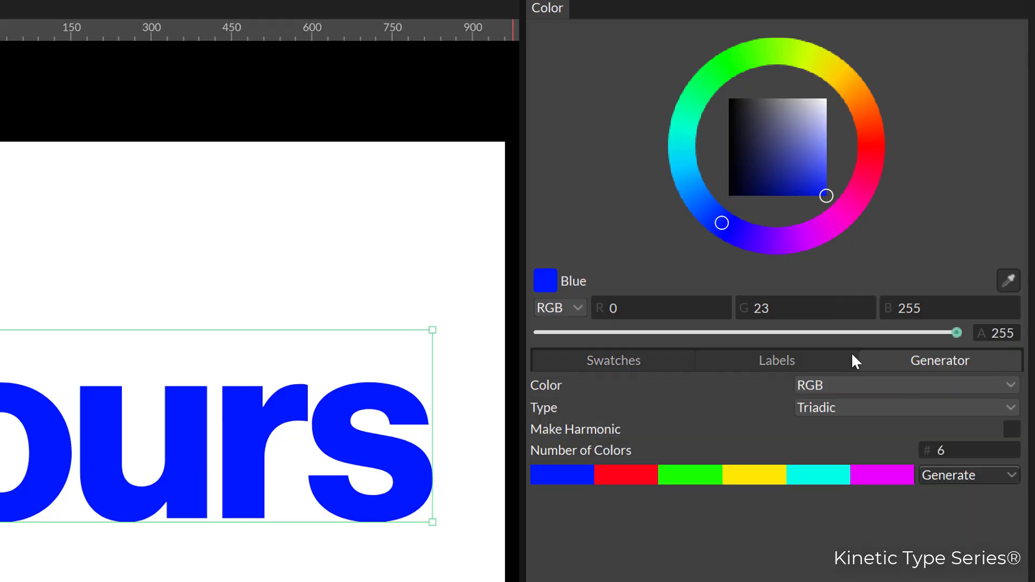
mouse_move(862, 140)
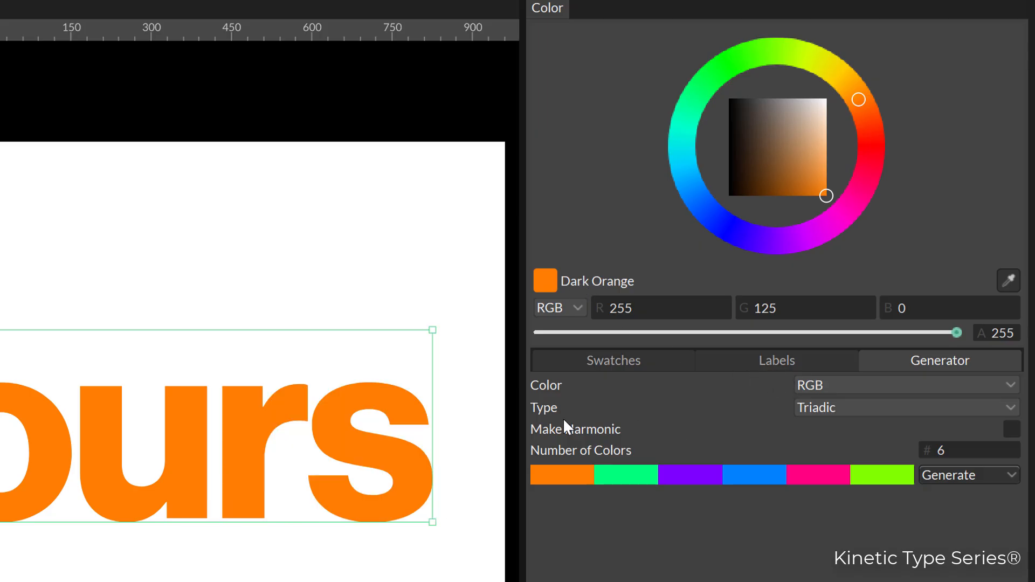
click(905, 408)
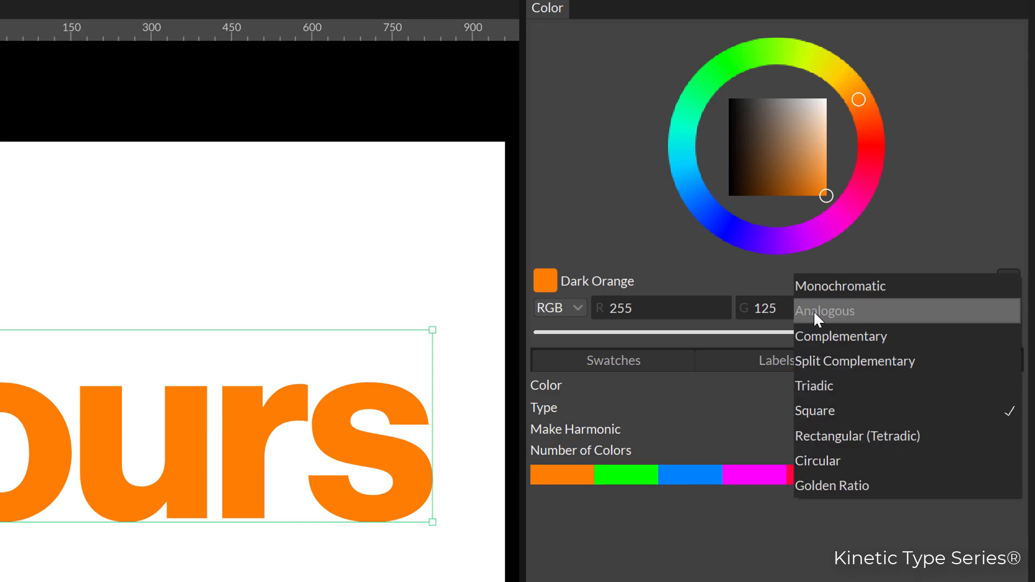
click(825, 310)
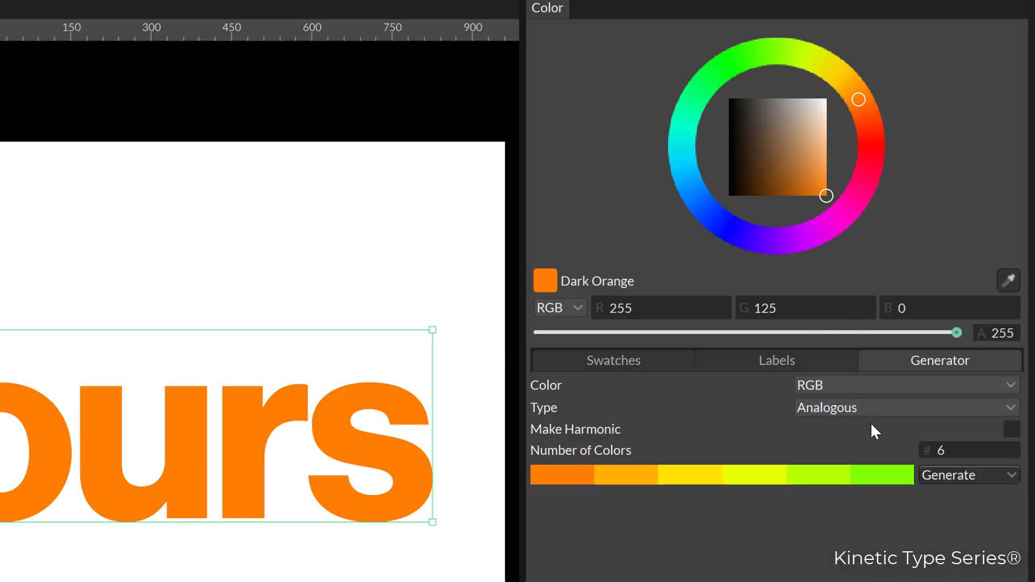
mouse_move(948, 470)
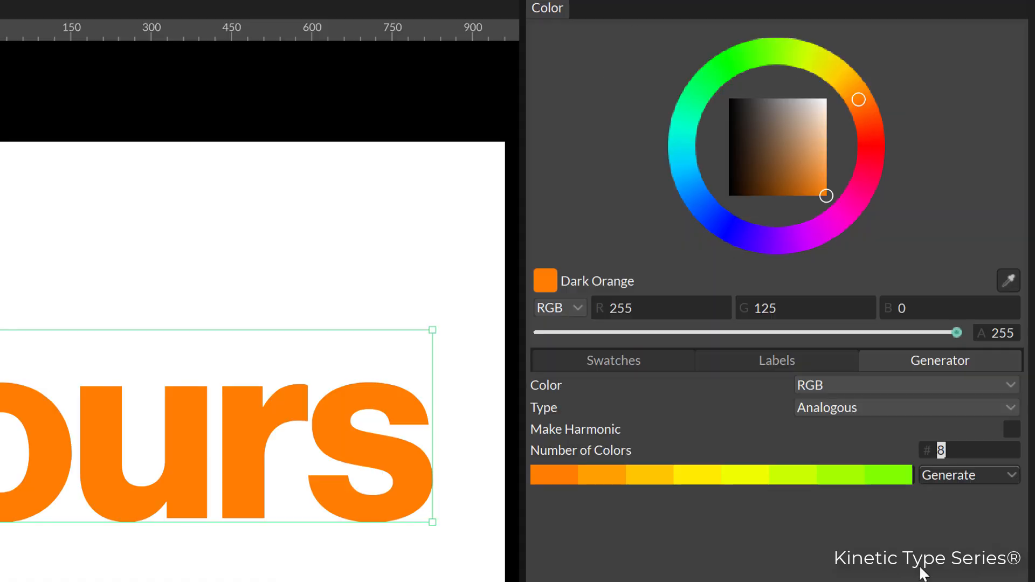
click(905, 408)
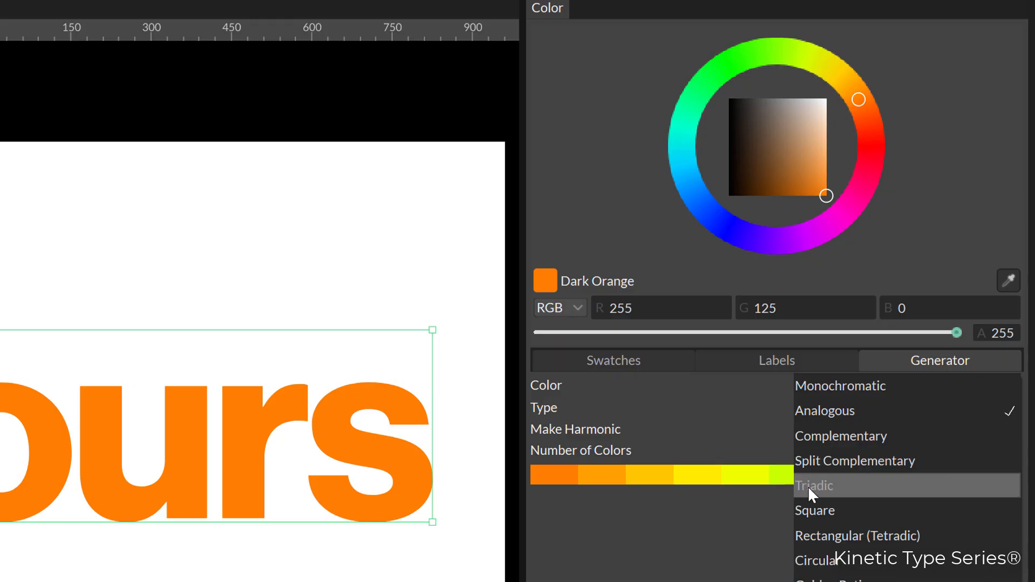
Try Triadic with 6 colours, then set the generator to Complementary with 2 colours.
click(813, 486)
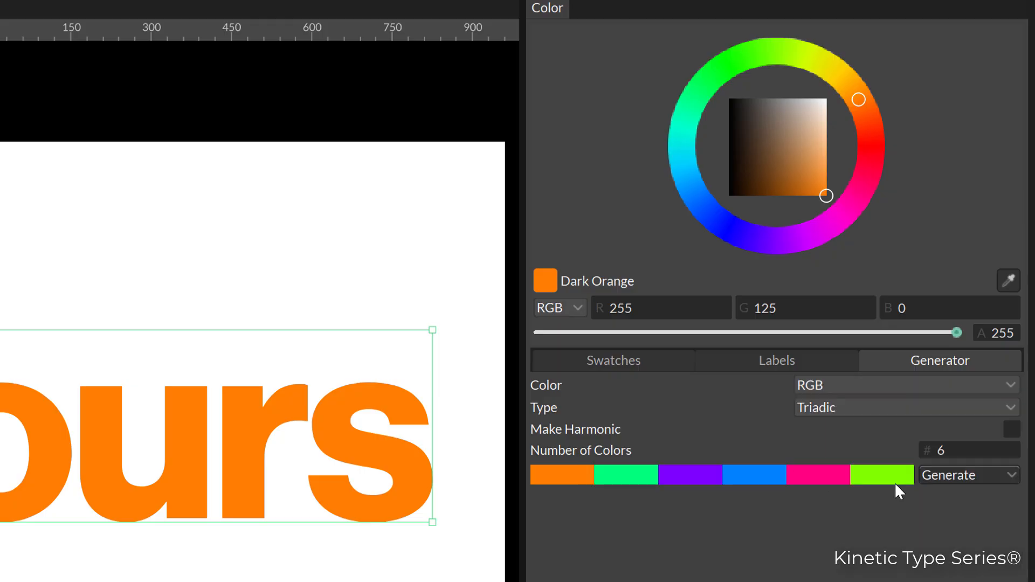
click(967, 450)
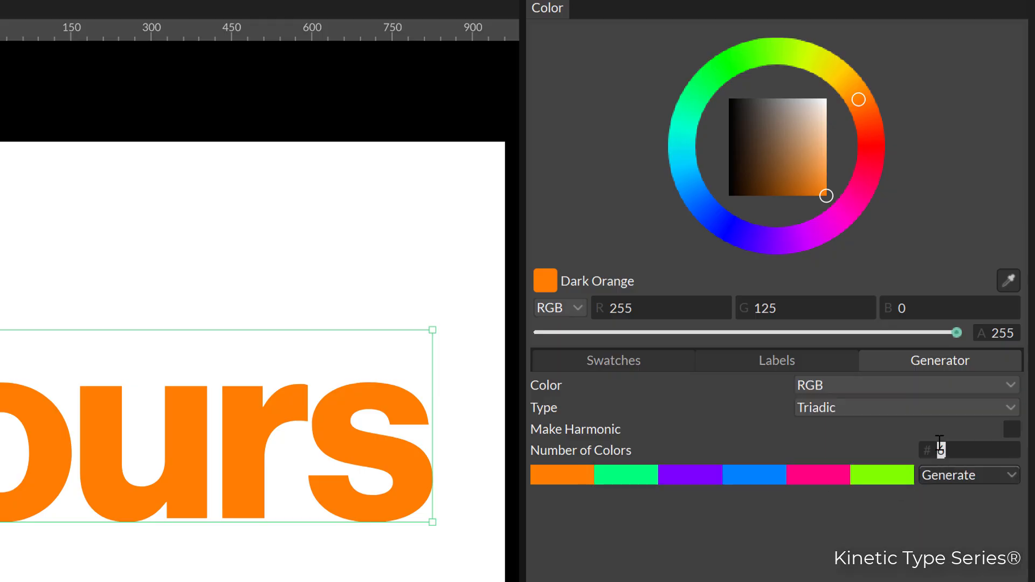
text(6)
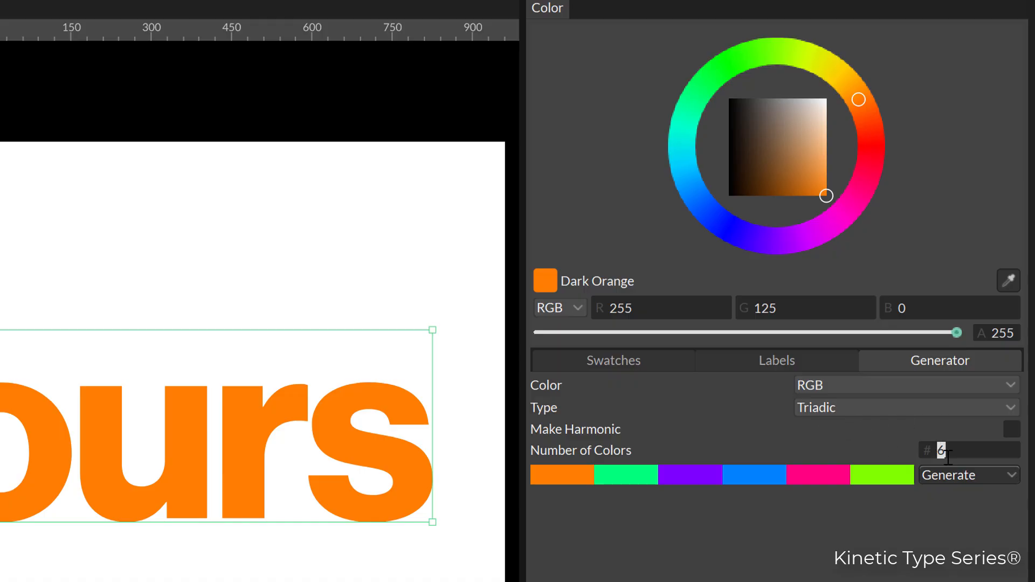
click(905, 407)
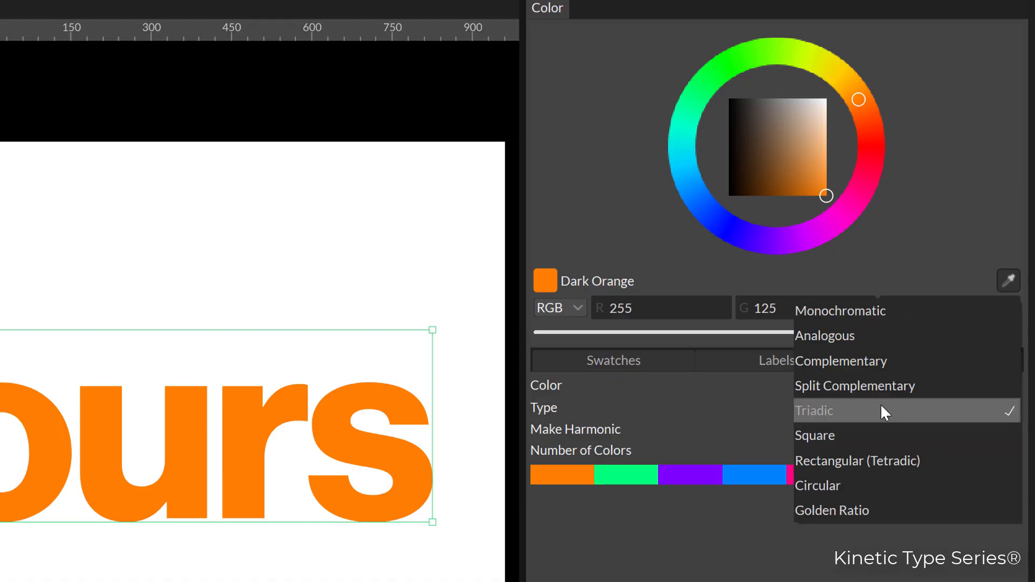
mouse_move(840, 361)
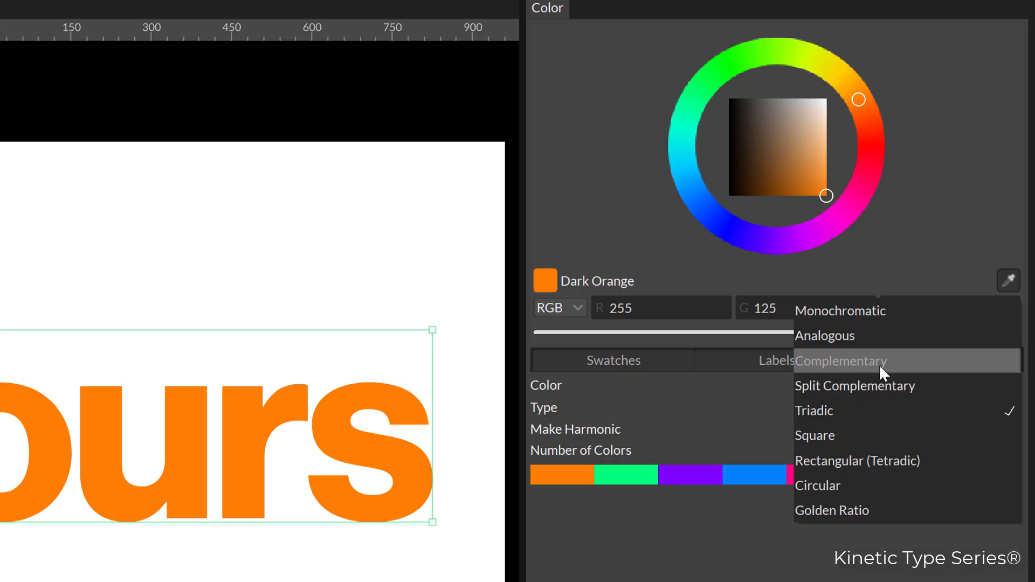
click(840, 362)
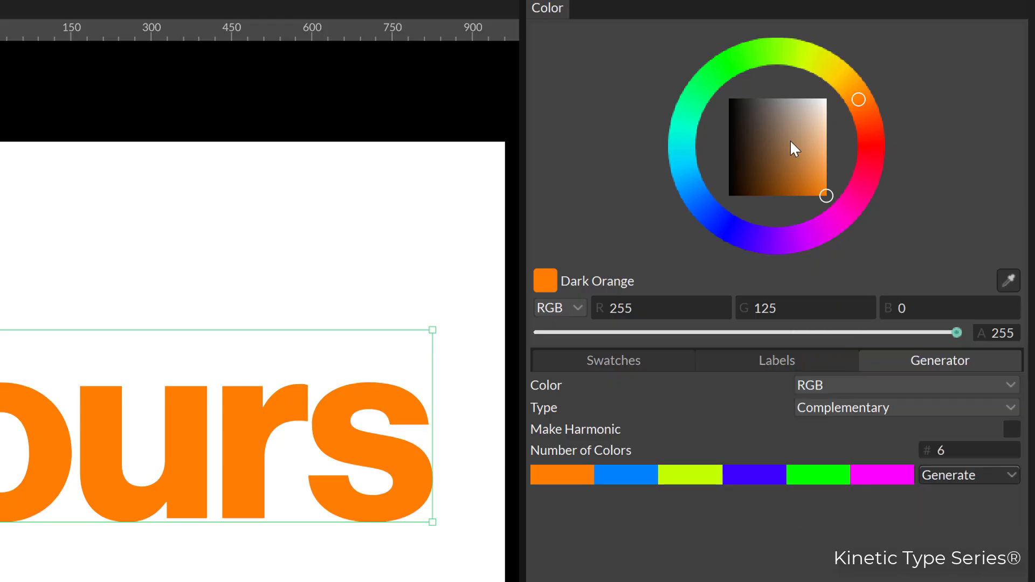
click(968, 450)
text(2)
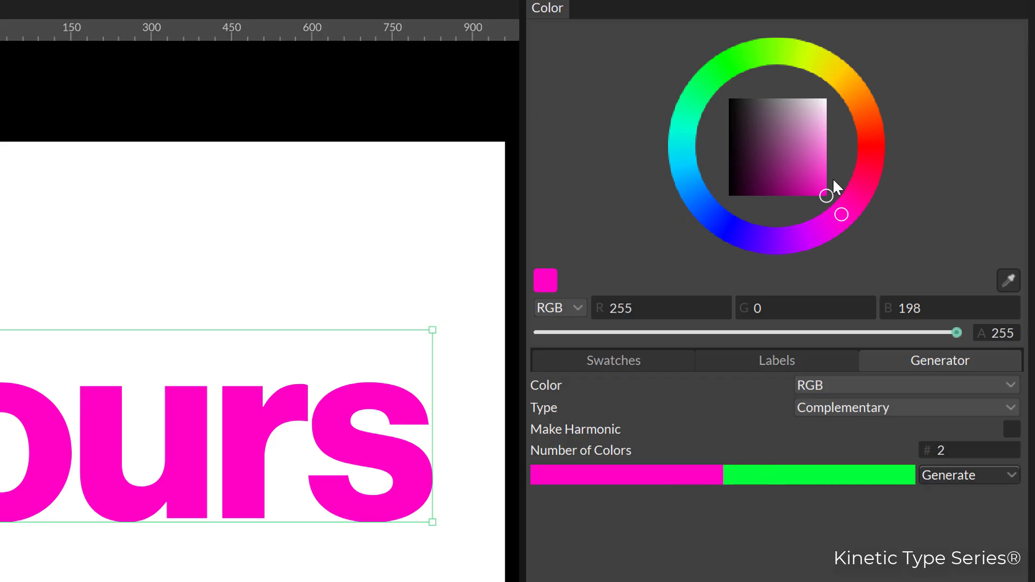
mouse_move(698, 501)
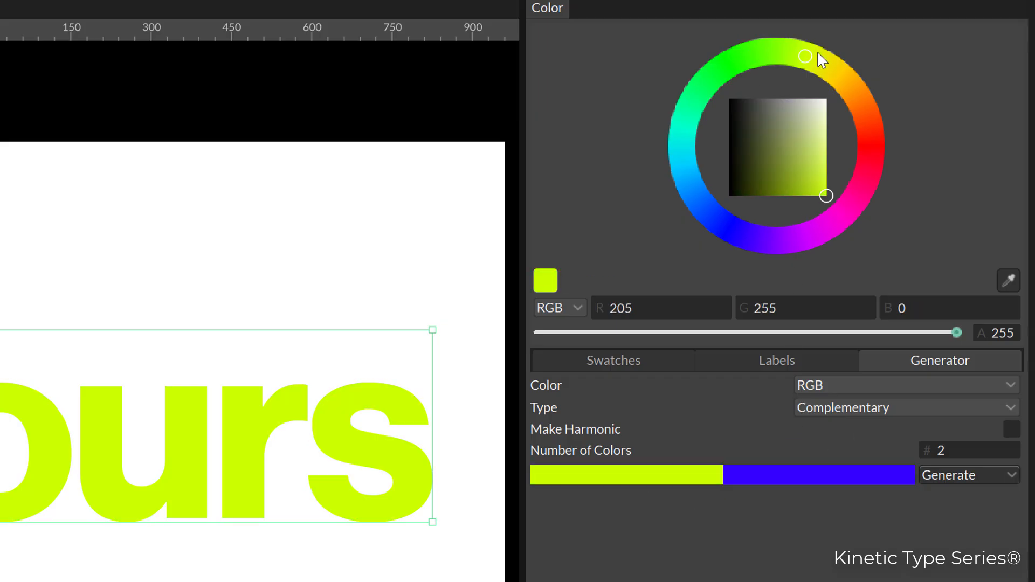
Shift the text fill on the hue wheel to Orange Red.
drag(804, 56, 866, 117)
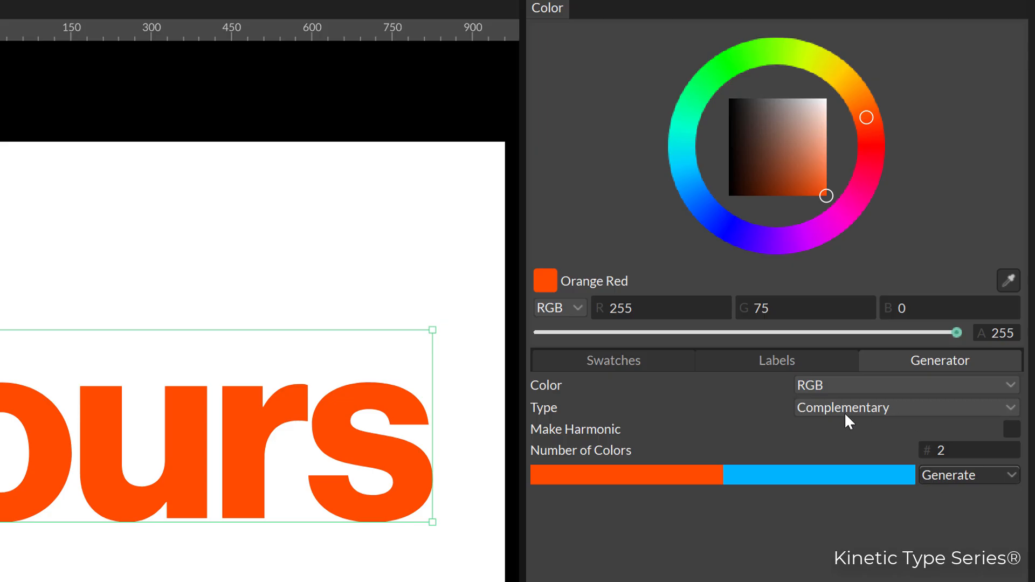
Set the generator type to Circular with 11 colours, starting from lime.
click(906, 408)
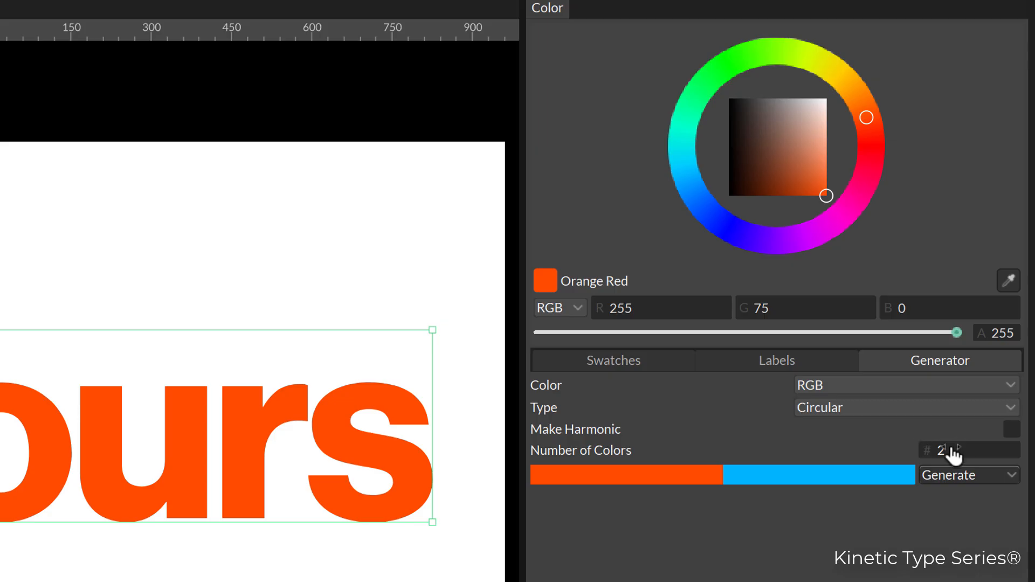
text(7)
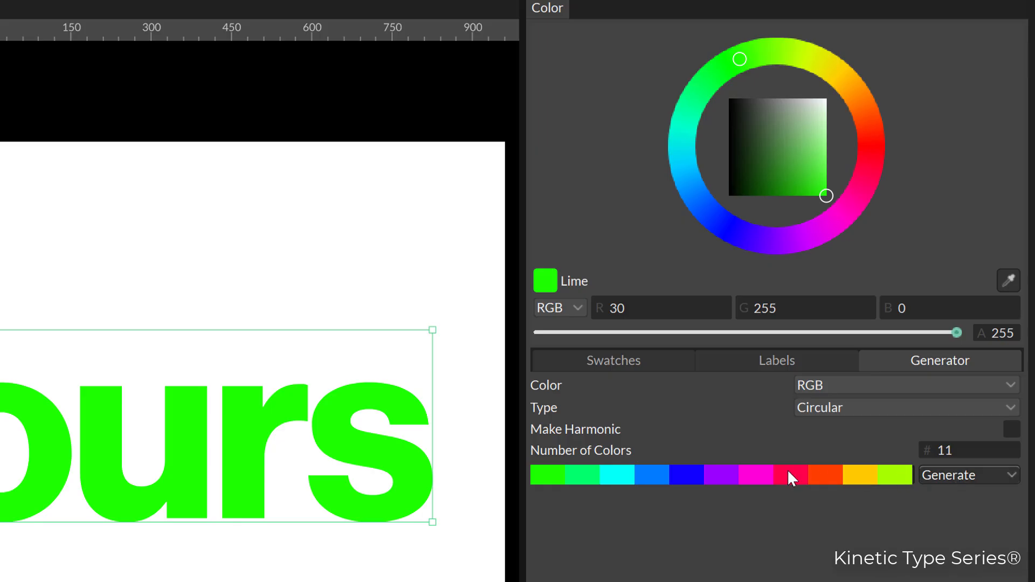
mouse_move(923, 480)
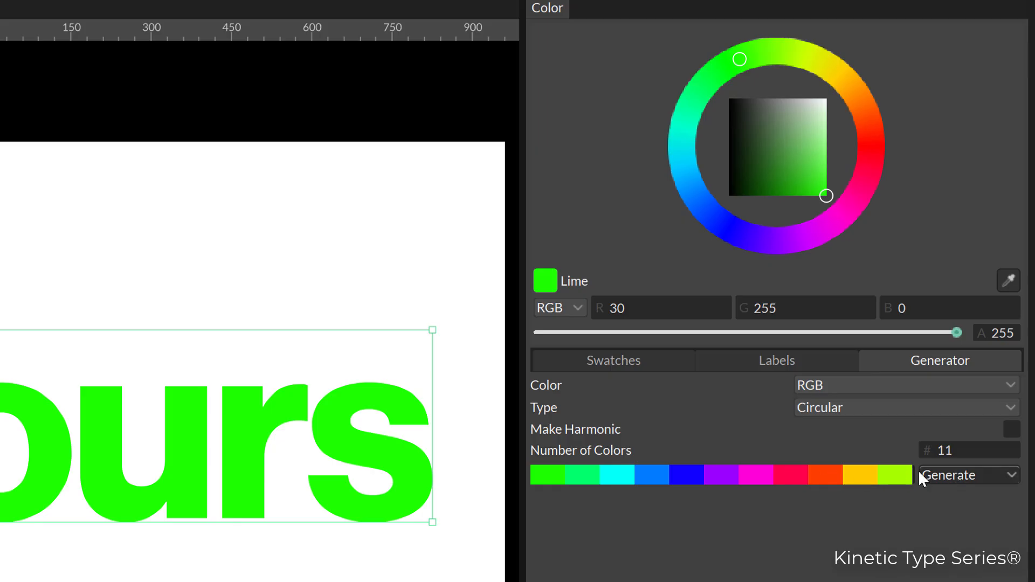
mouse_move(646, 526)
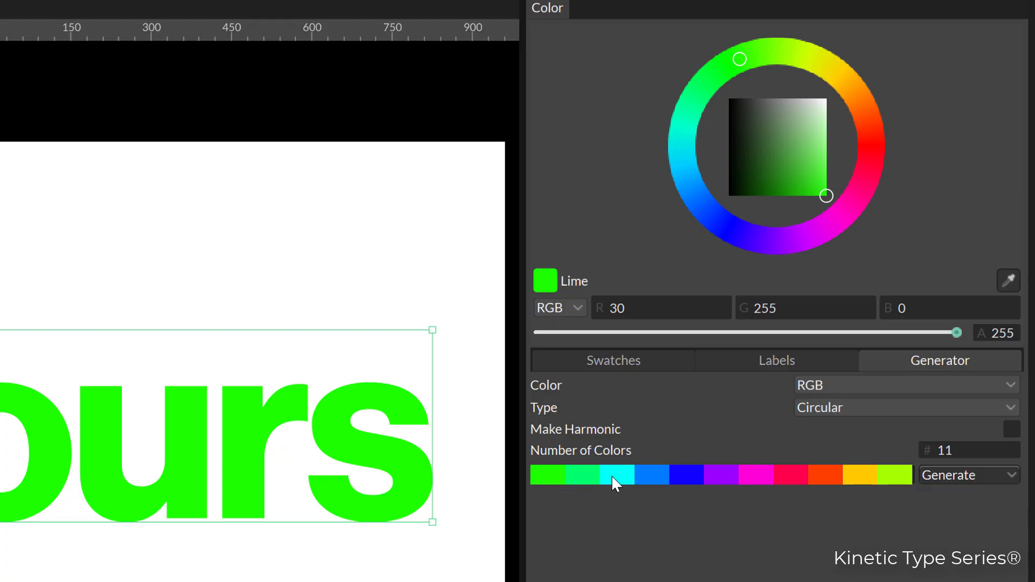
mouse_move(878, 485)
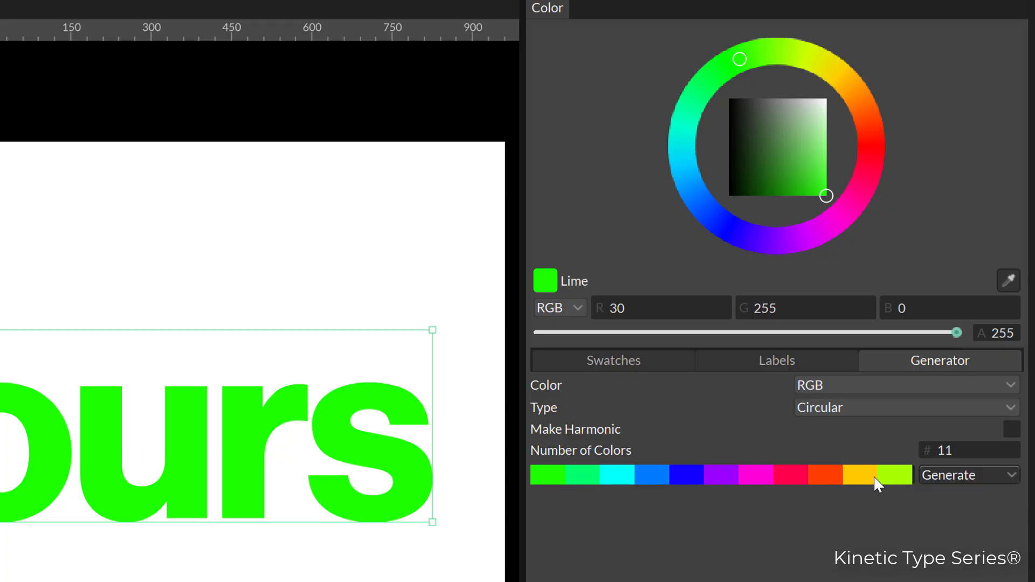
mouse_move(911, 492)
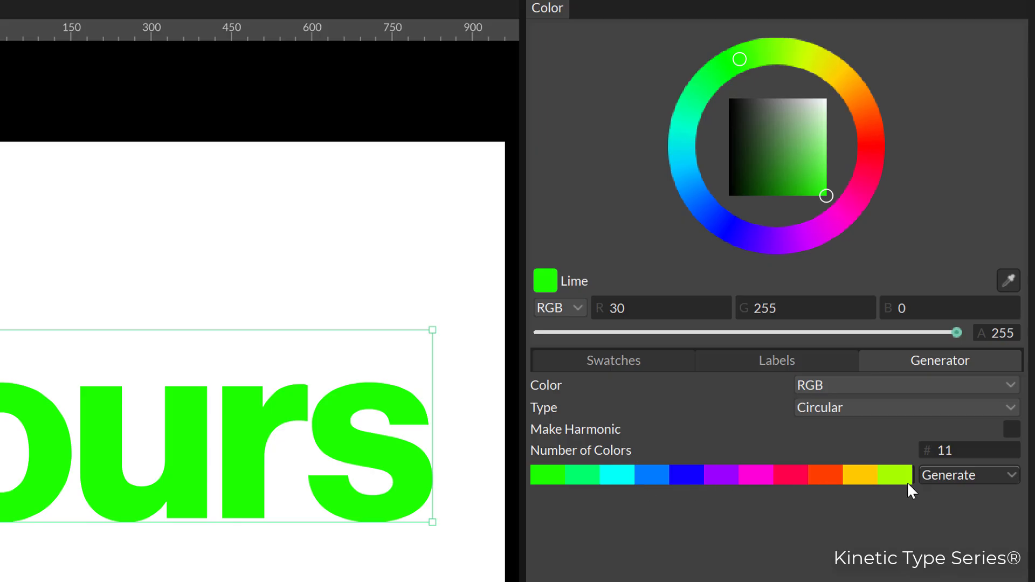
Save the generated palette as a file named 'kts' and show the library palettes.
click(968, 475)
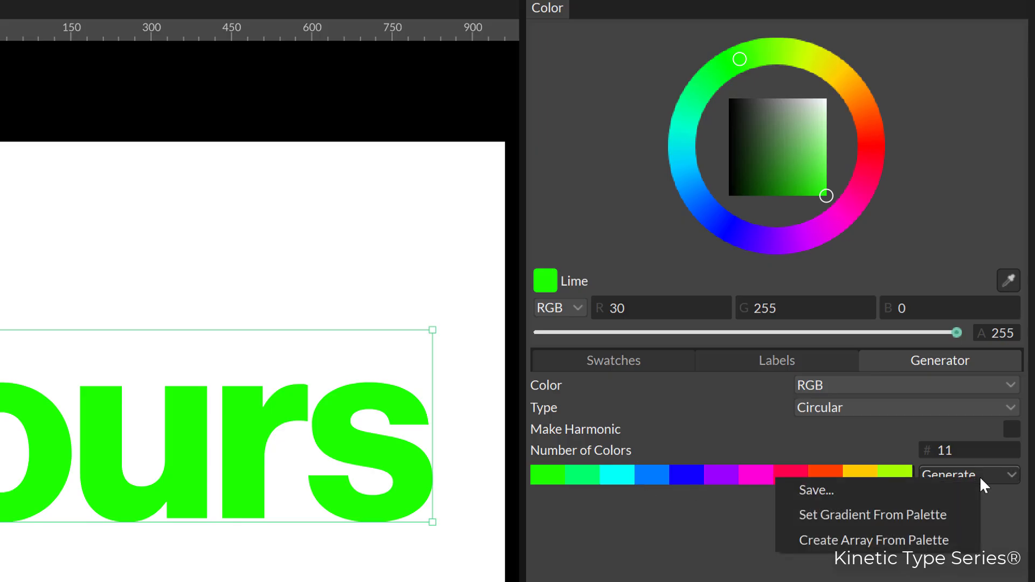
mouse_move(872, 539)
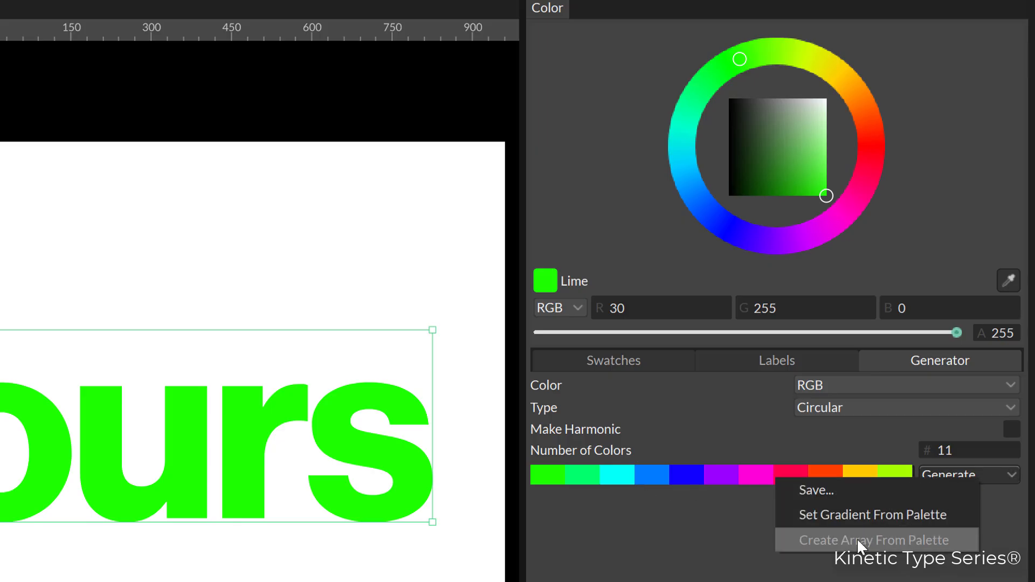
mouse_move(858, 516)
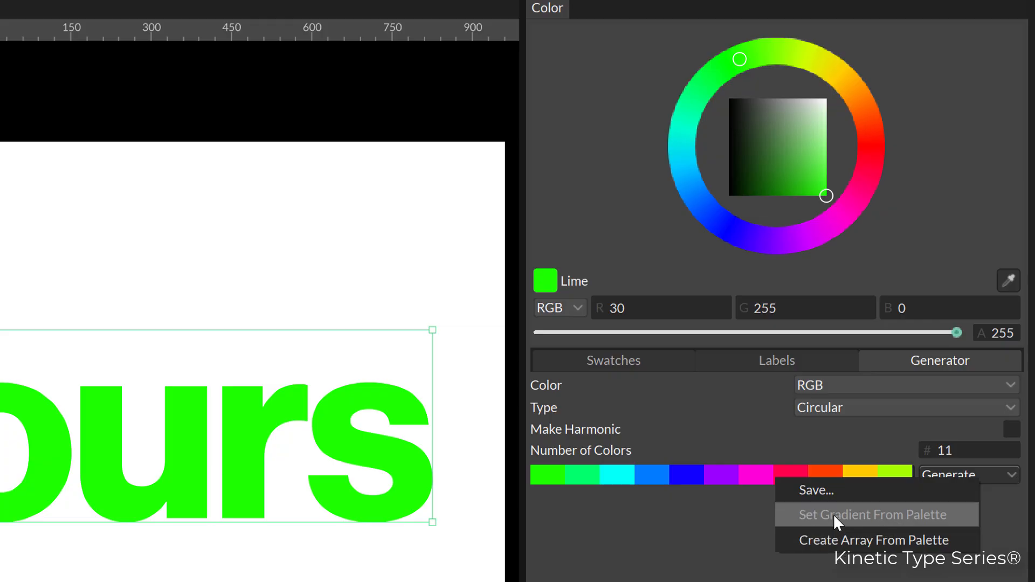
mouse_move(821, 501)
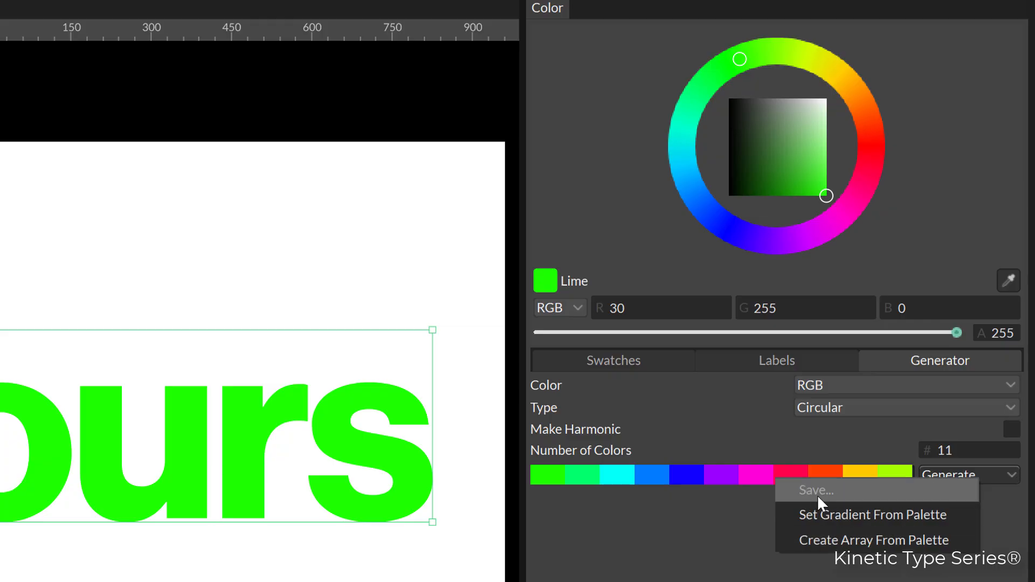
mouse_move(821, 503)
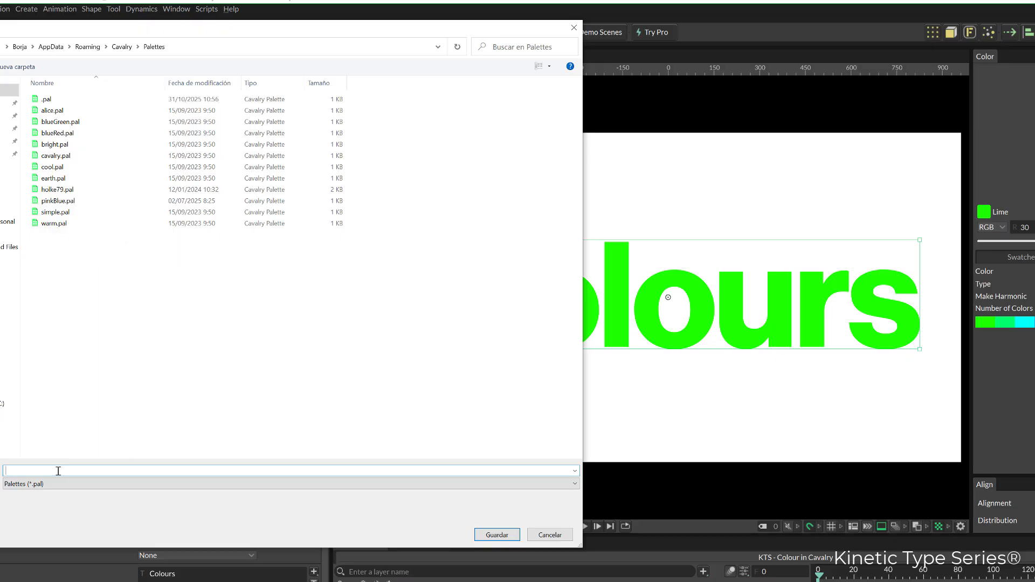
text(kts)
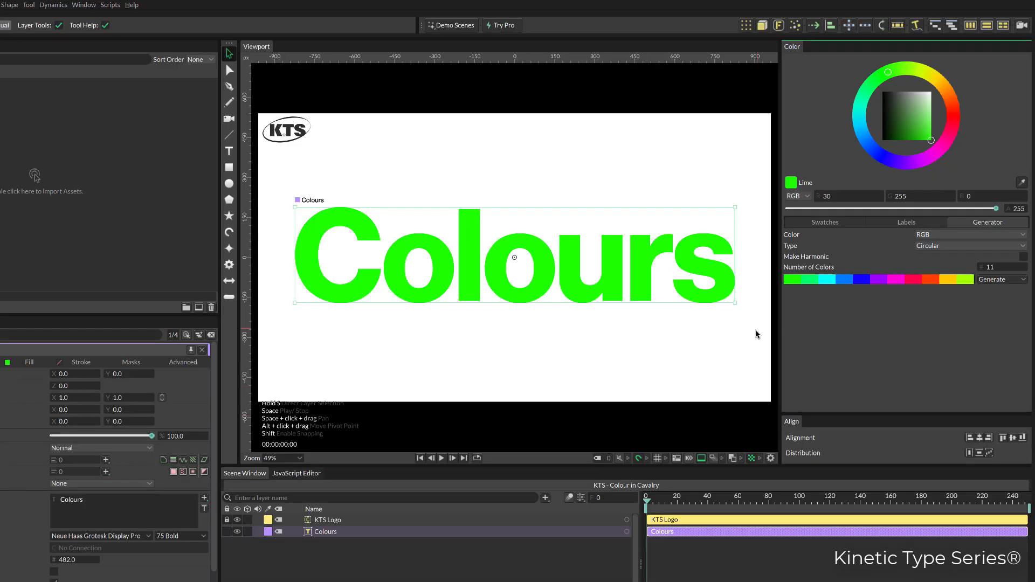
click(824, 222)
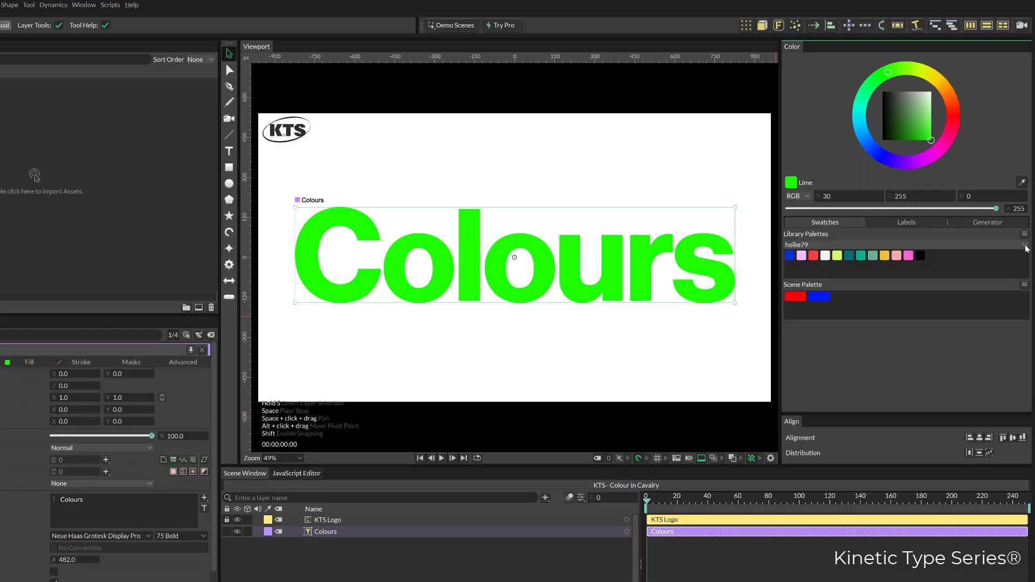
Load the saved kts palette with its eleven colours from the Library Palettes list.
click(1024, 234)
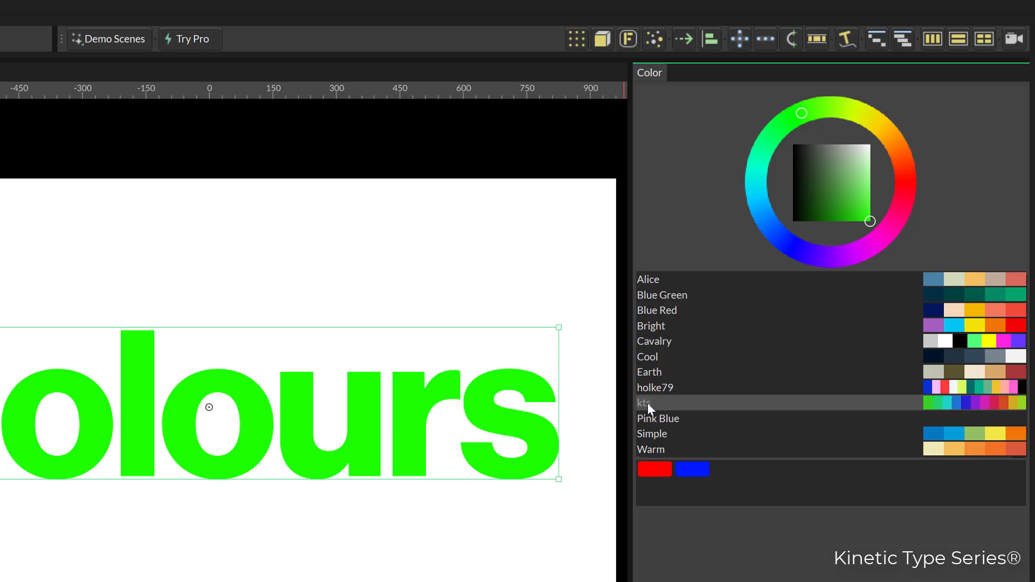
click(645, 402)
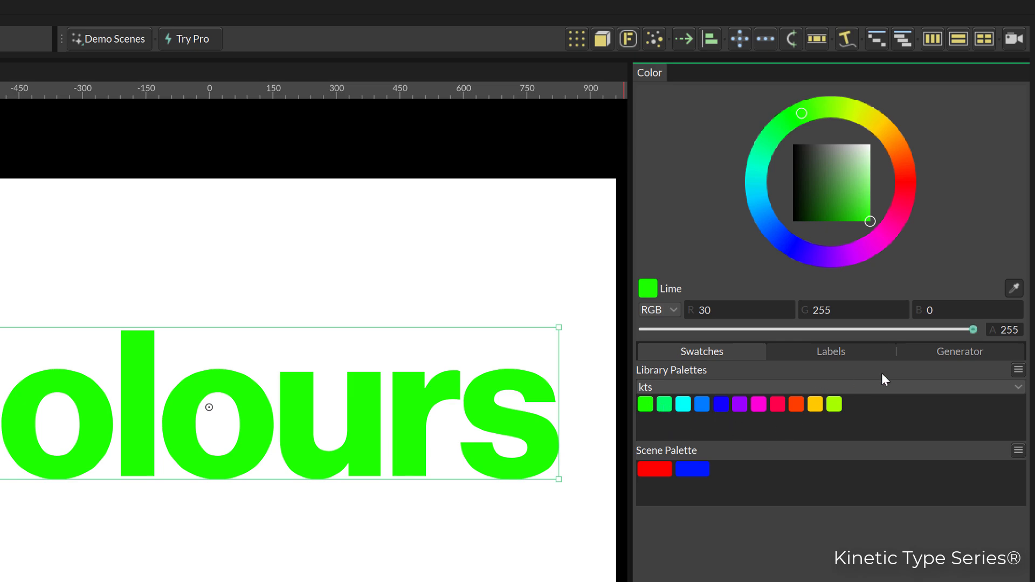
mouse_move(805, 434)
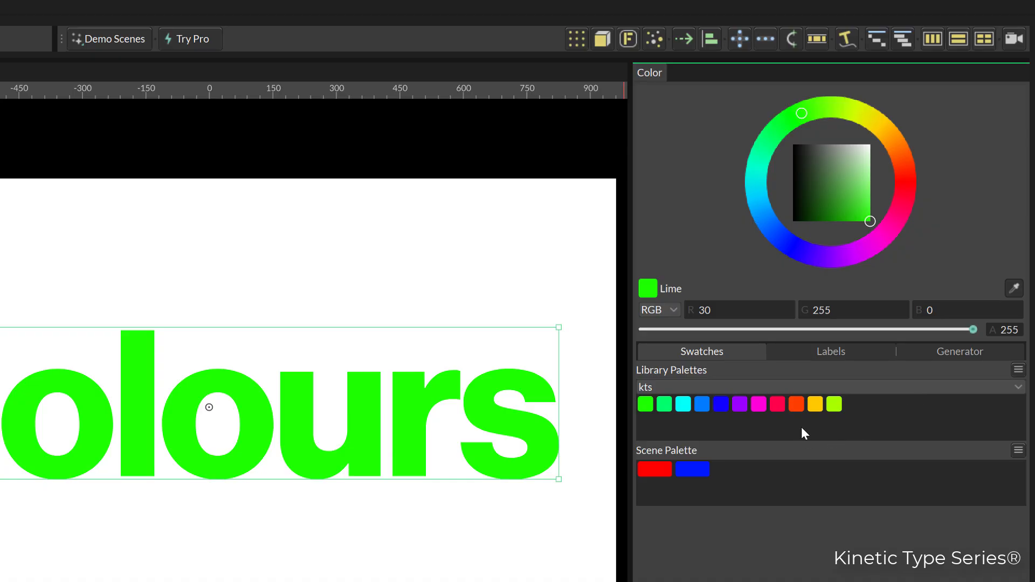
click(658, 310)
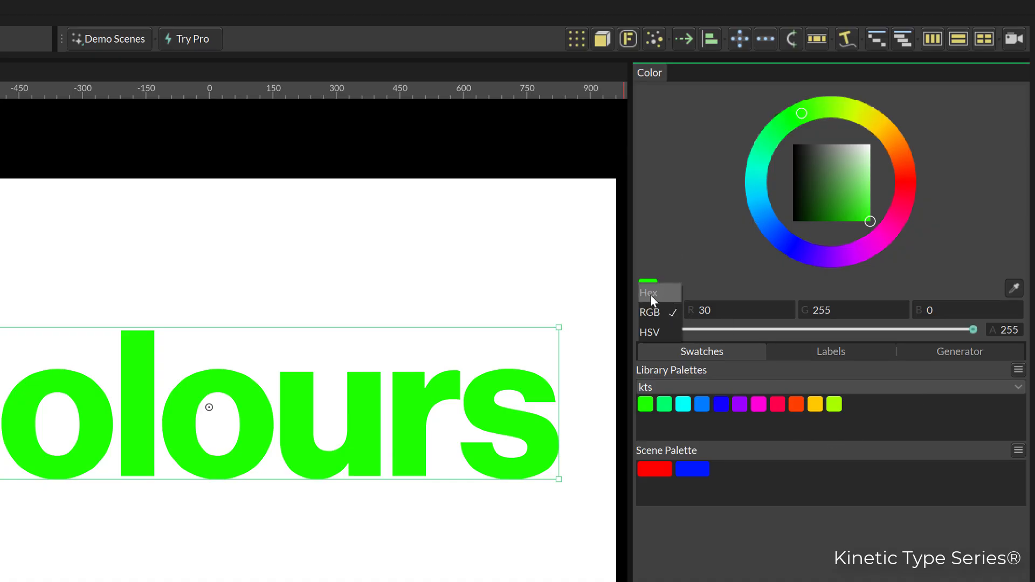
click(648, 292)
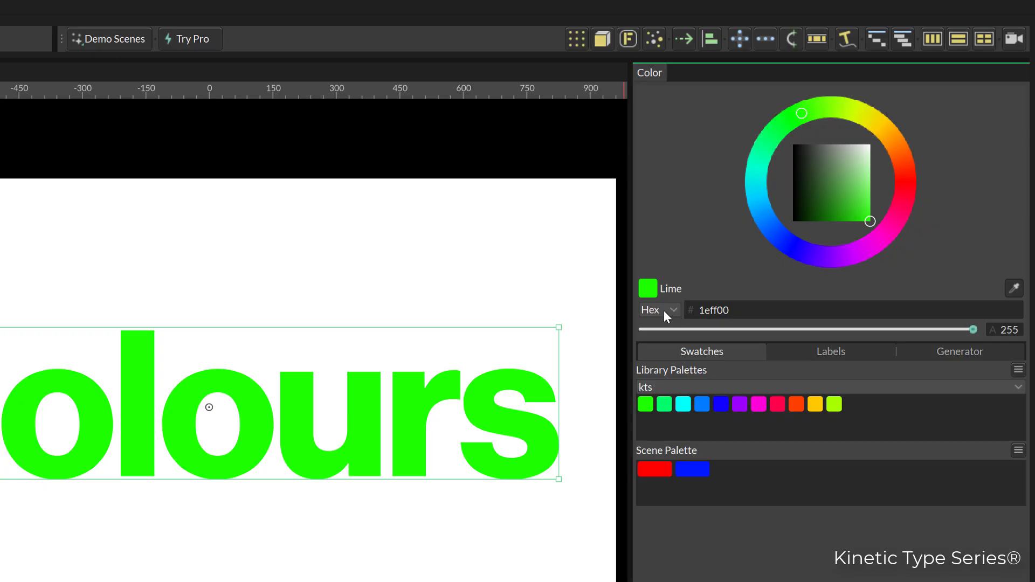
click(657, 309)
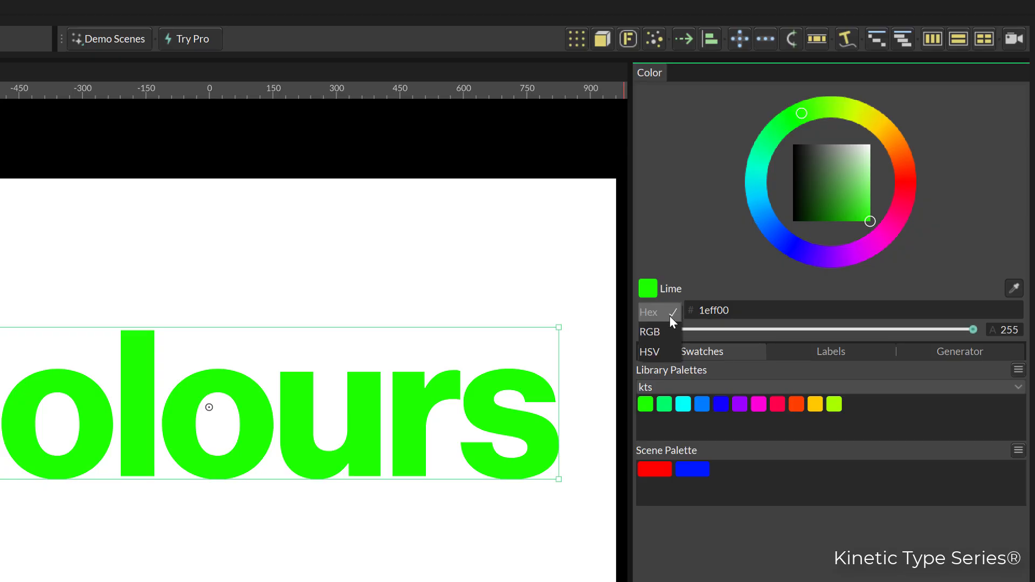
click(659, 331)
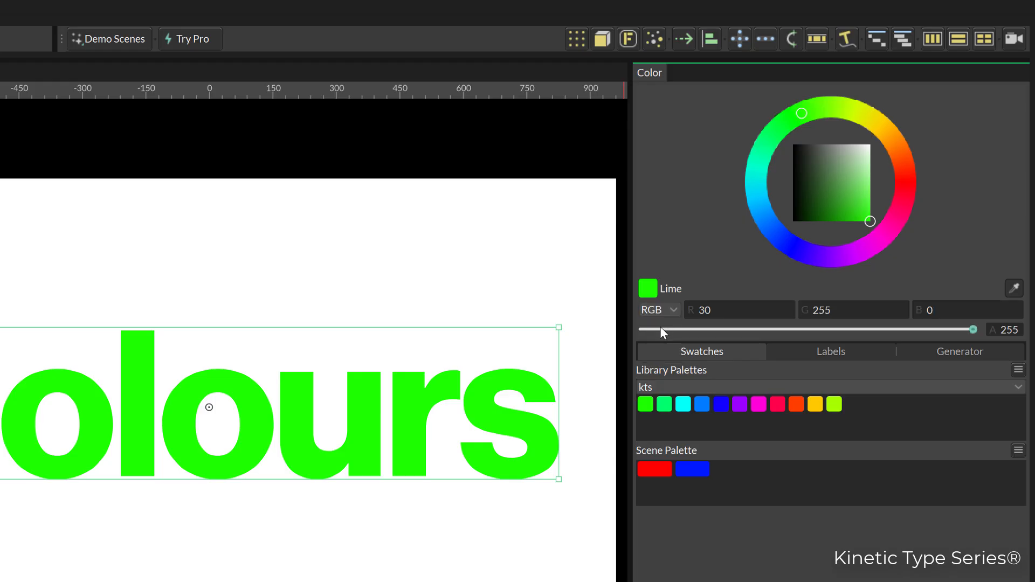
mouse_move(976, 427)
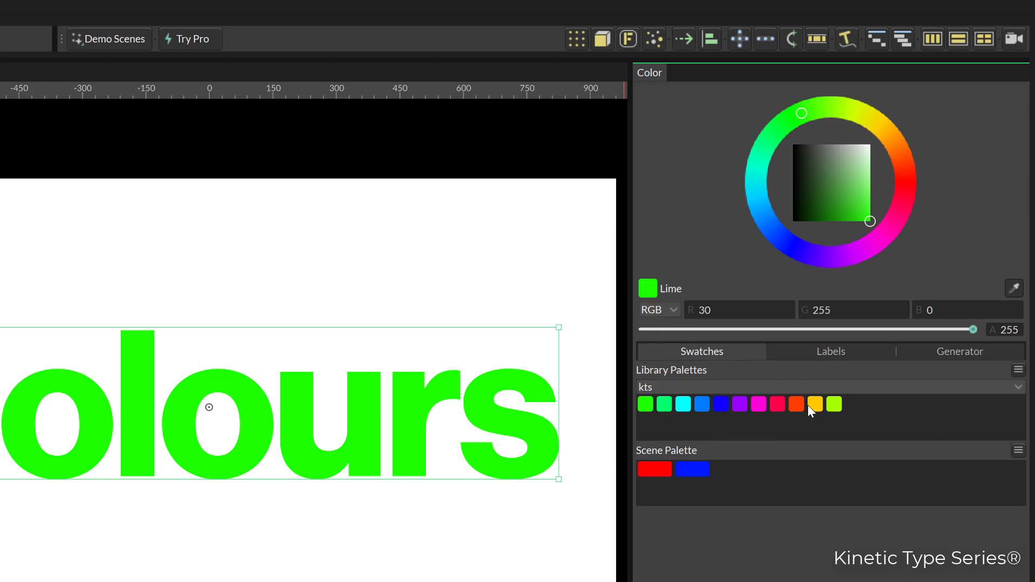
mouse_move(881, 415)
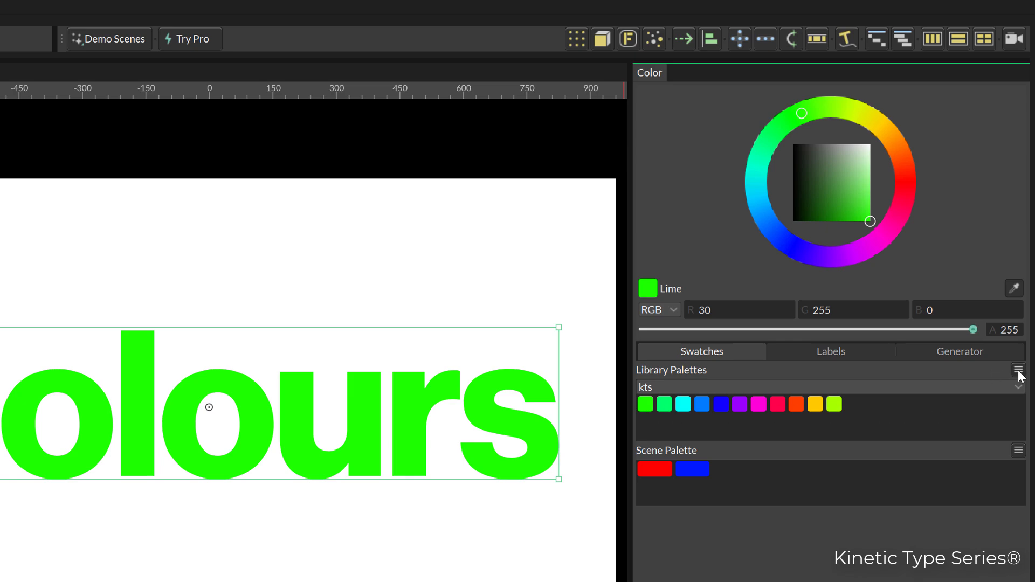
Create a Color Array from the kts palette via its options menu.
click(1022, 369)
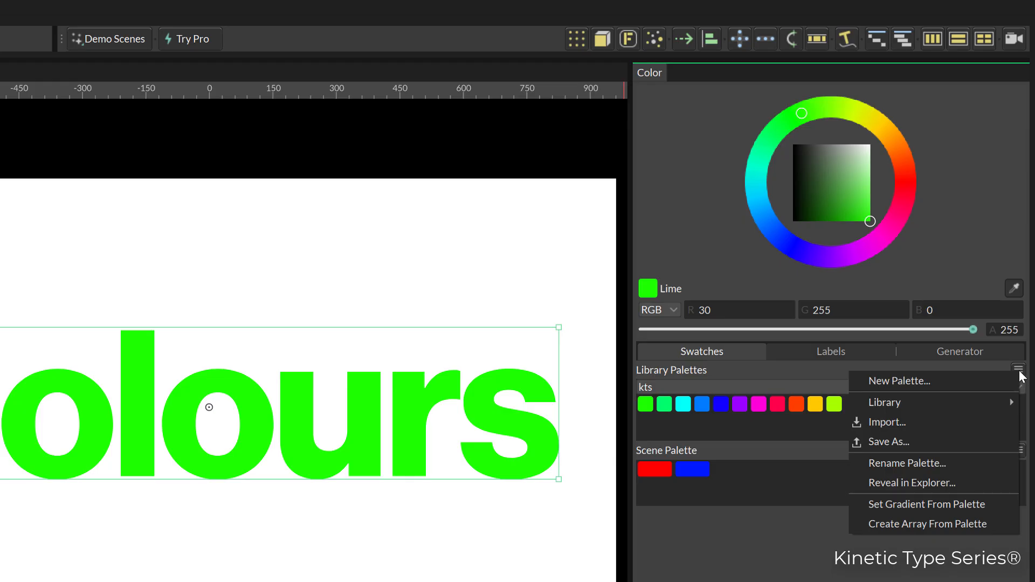
mouse_move(933, 524)
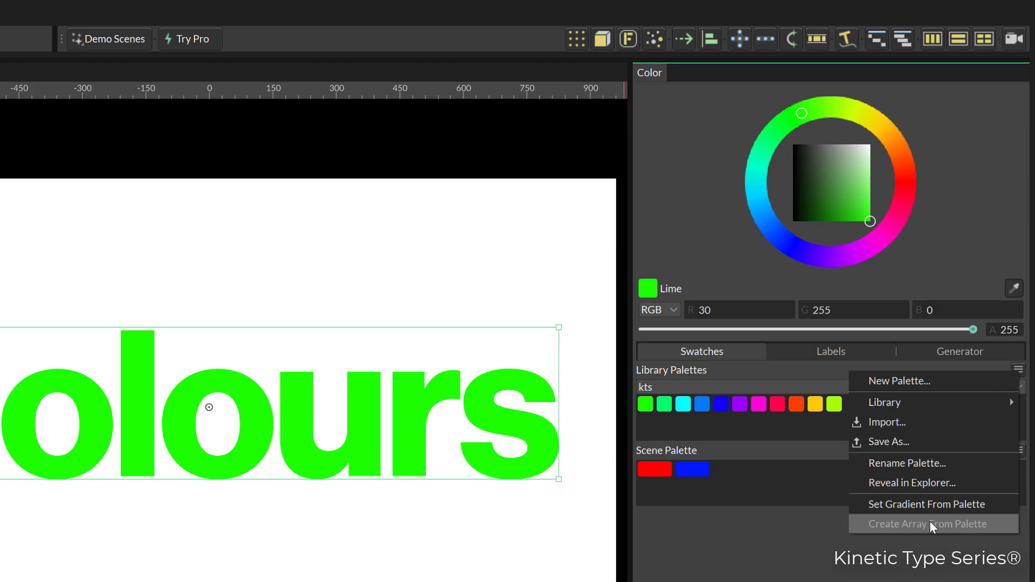
click(931, 524)
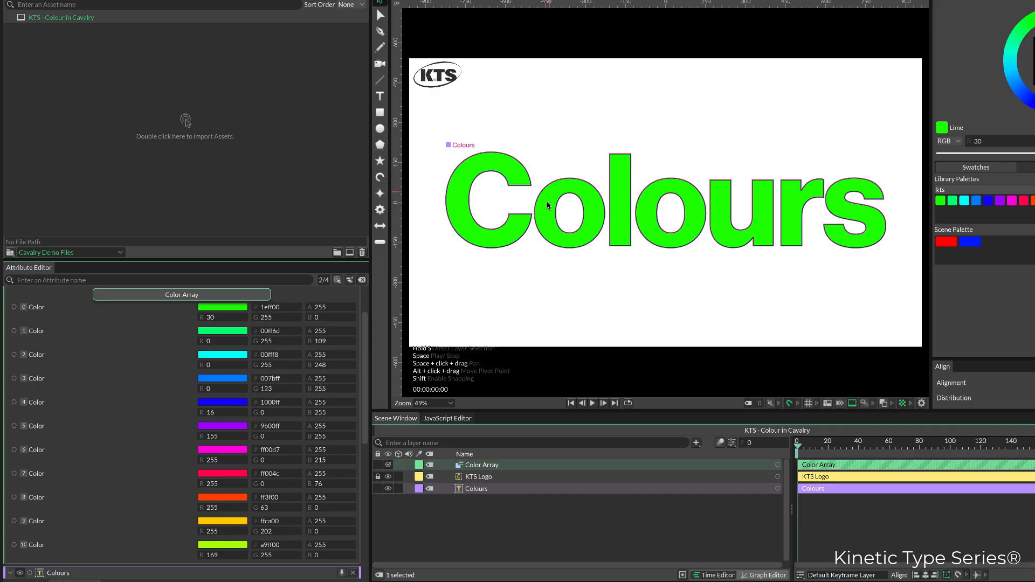
Inspect the new Color Array's eleven entries and the scene layers.
click(14, 307)
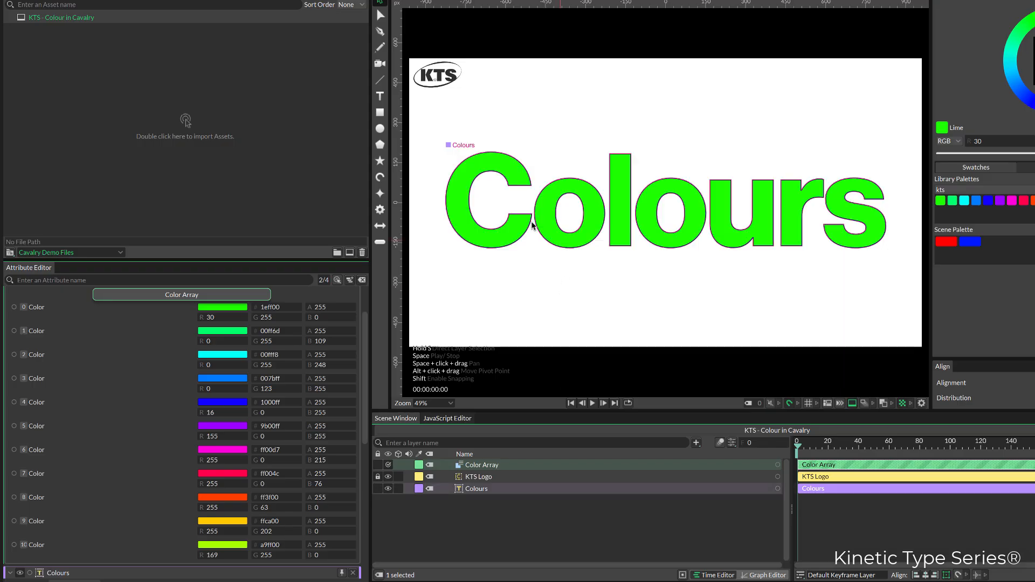
mouse_move(684, 213)
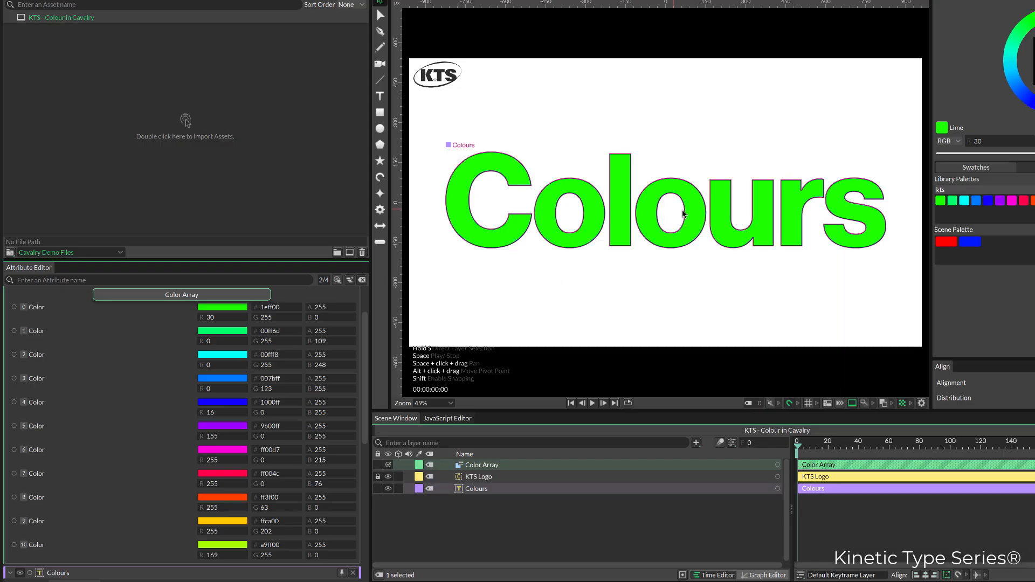
mouse_move(854, 216)
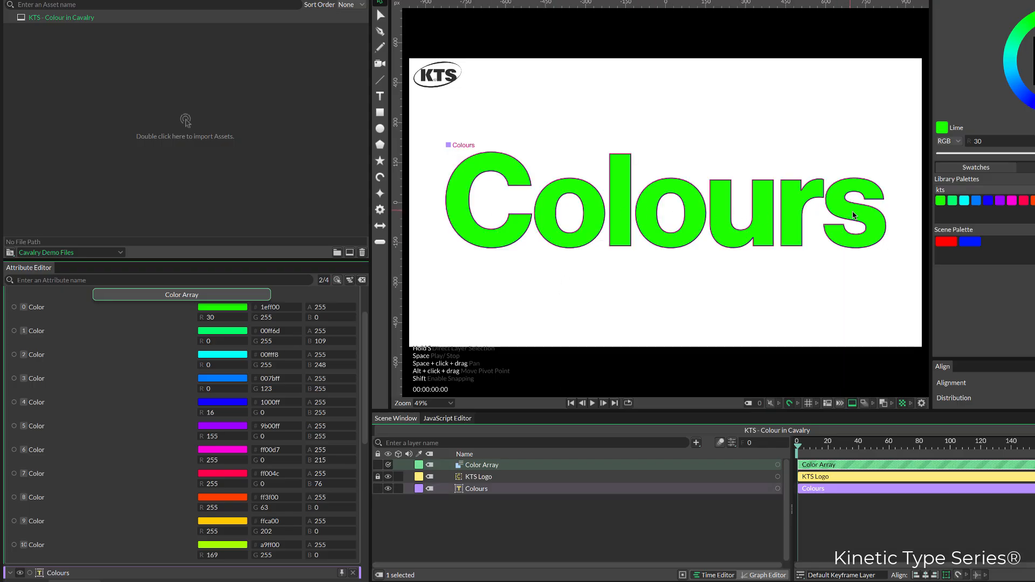
click(34, 473)
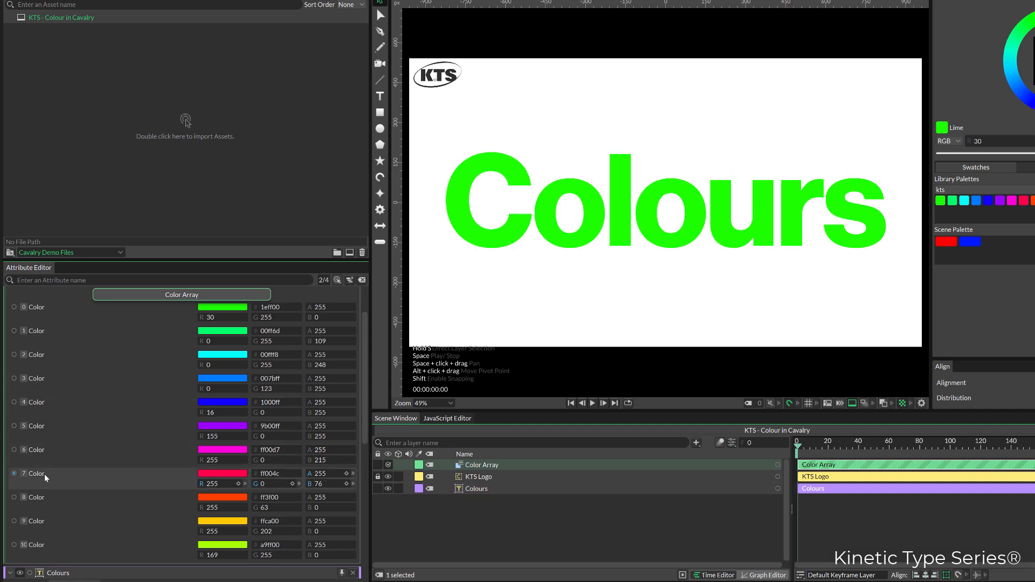
click(14, 307)
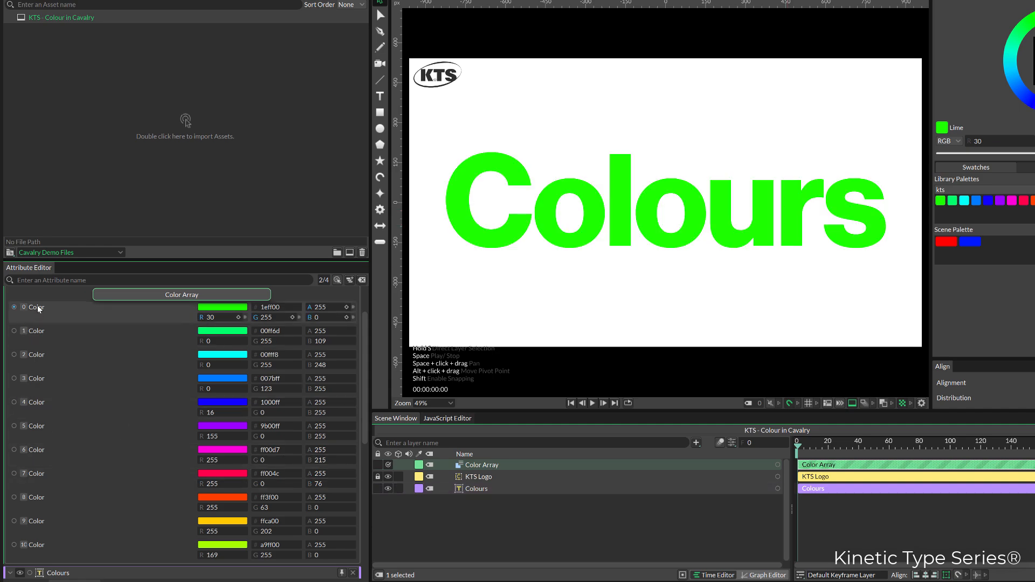
click(37, 450)
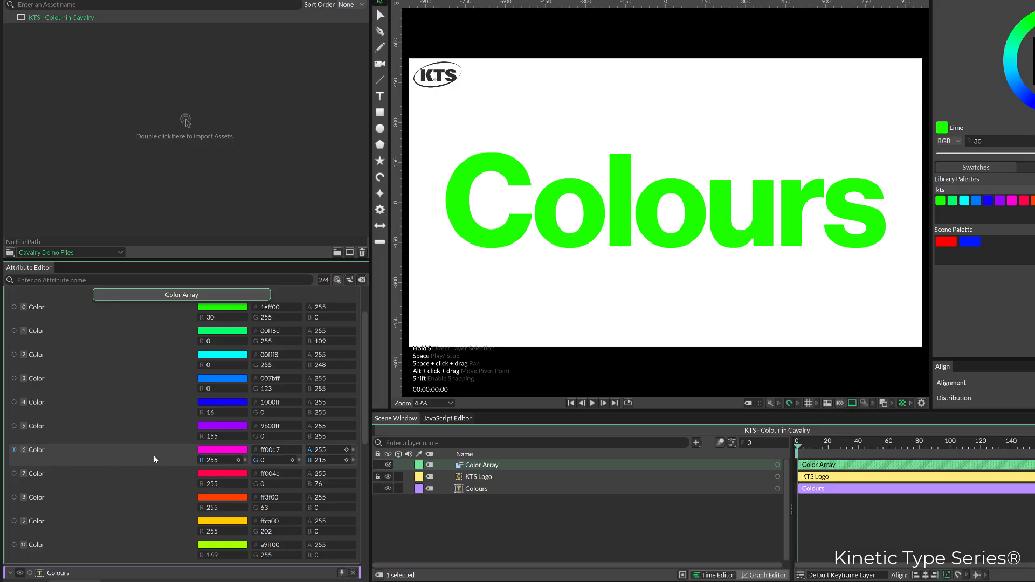
click(478, 475)
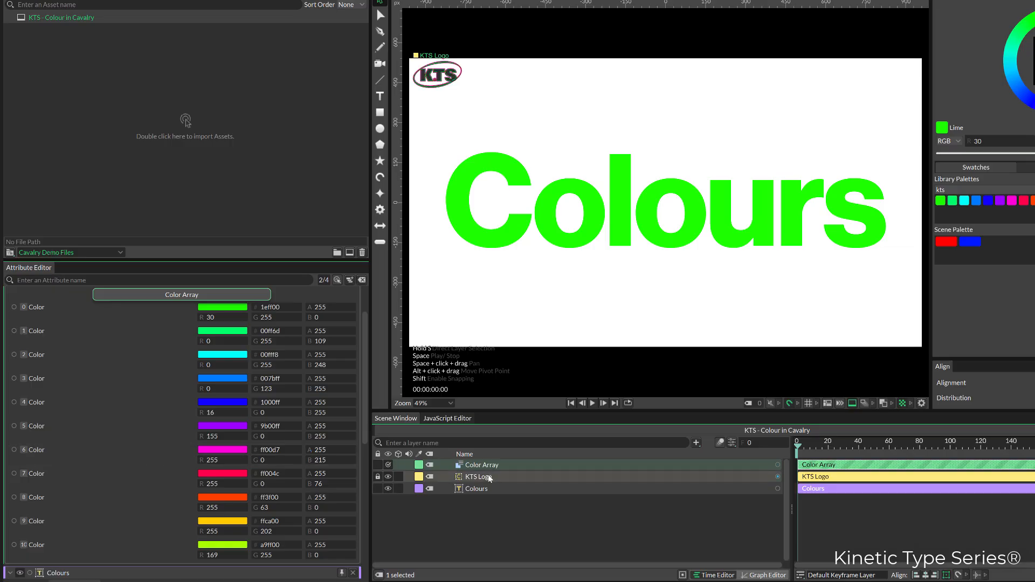
click(478, 477)
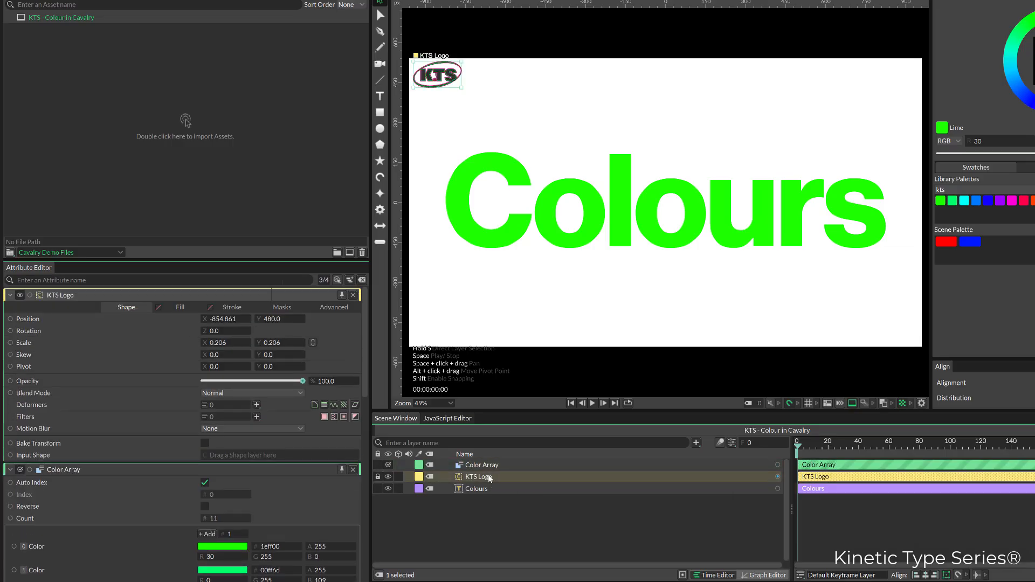
click(476, 488)
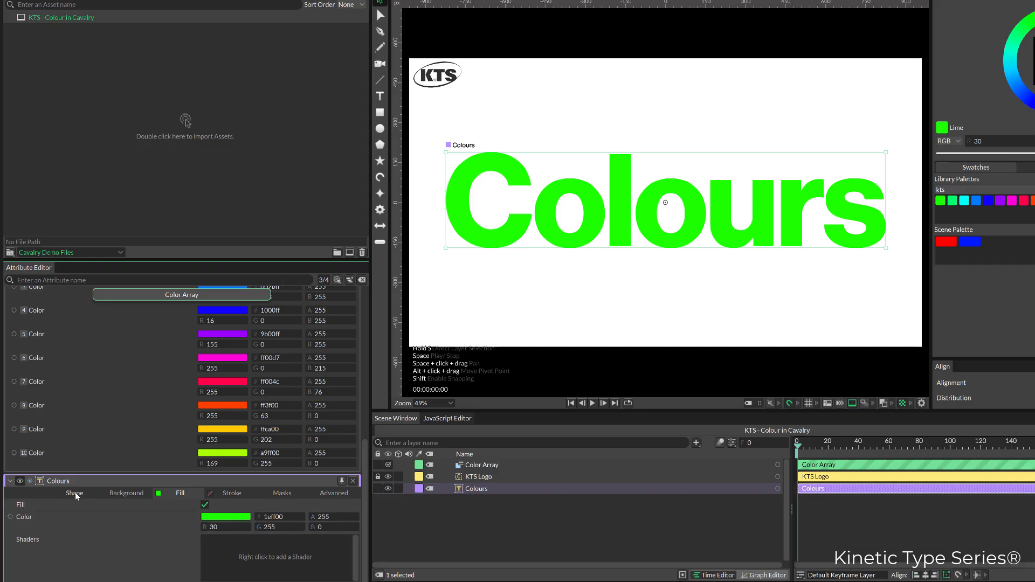
Add a Sub-Mesh deformer to the Colours text from the Deformers list.
click(74, 364)
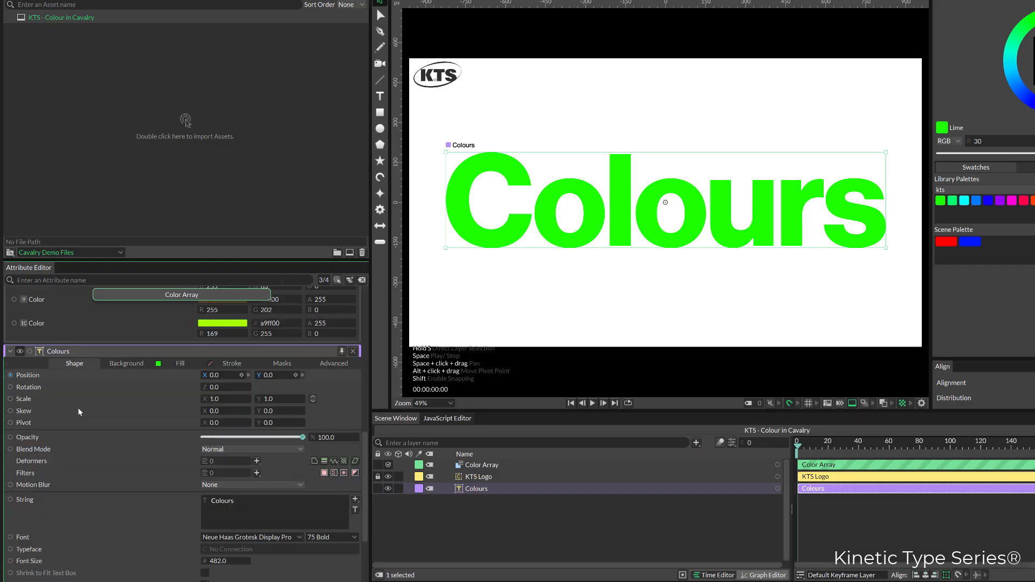
scroll(down, 3)
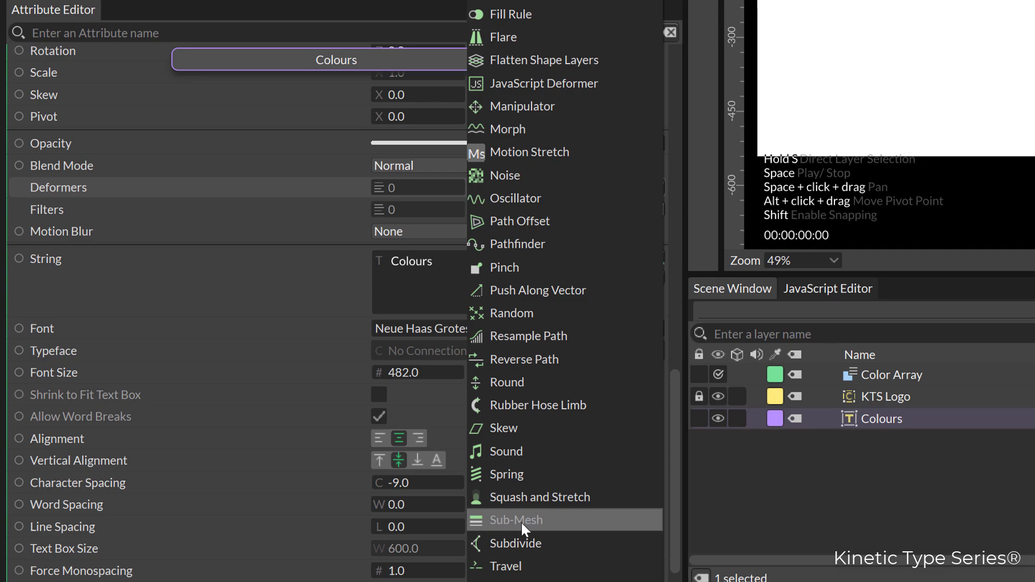
click(515, 520)
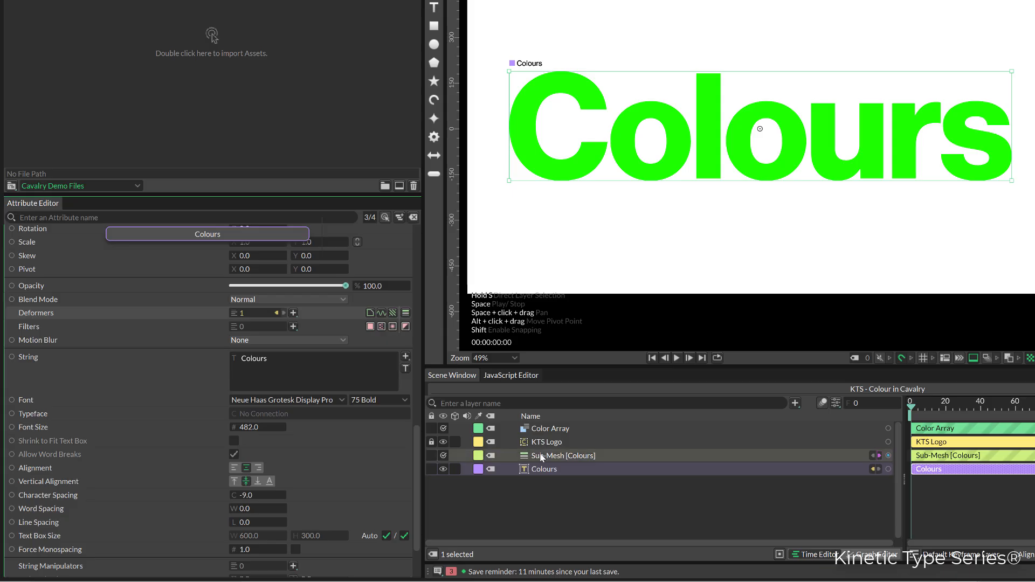
click(566, 455)
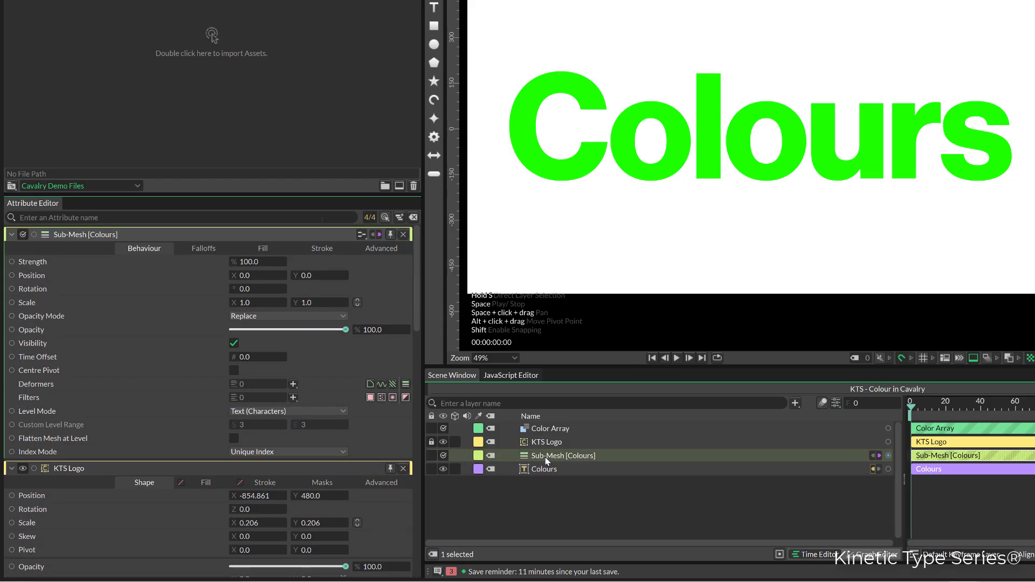
Enable Replace Fill in the Sub-Mesh Fill settings so letters take Color Array colours.
click(263, 248)
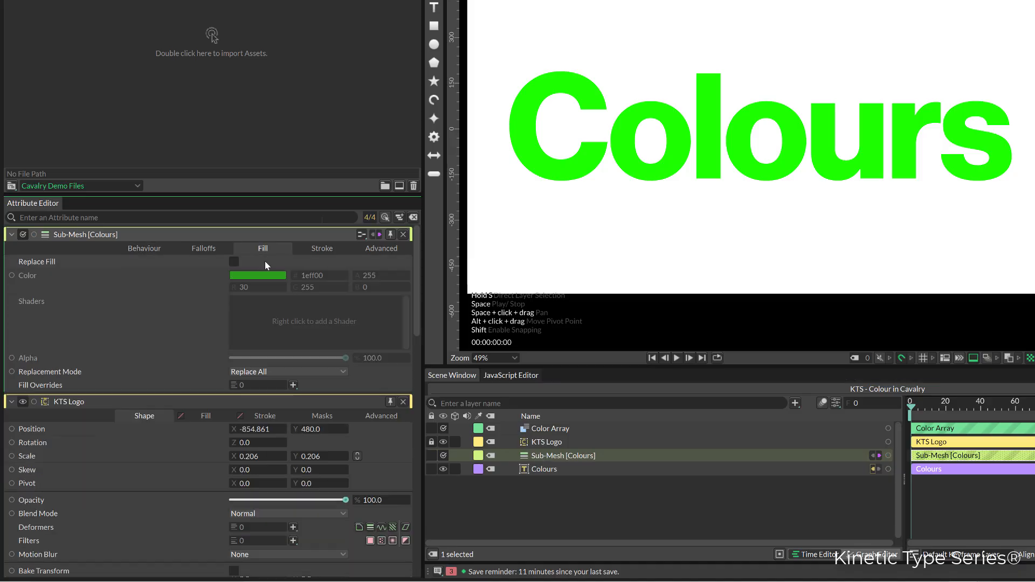
mouse_move(235, 266)
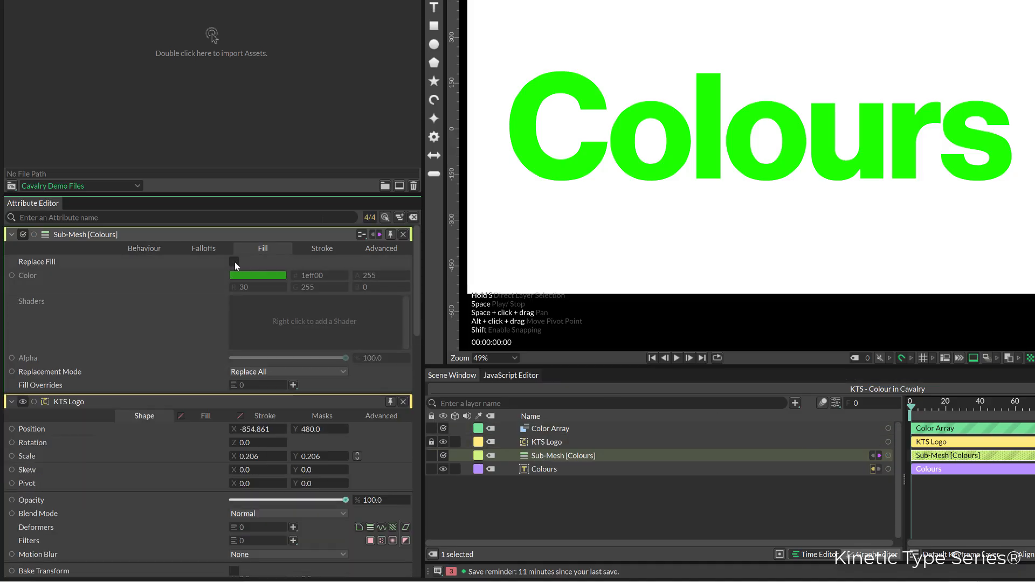
click(233, 261)
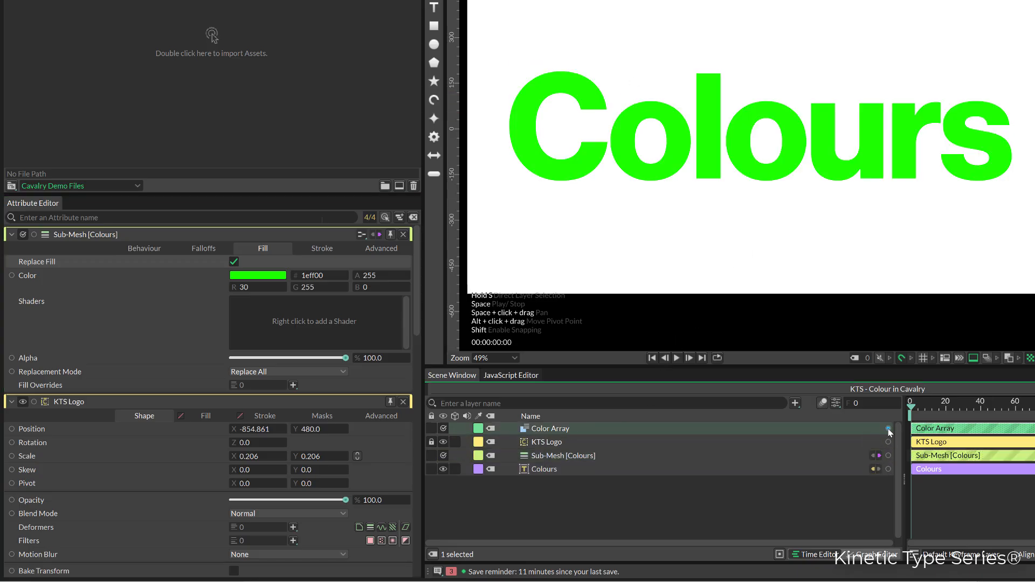
mouse_move(888, 431)
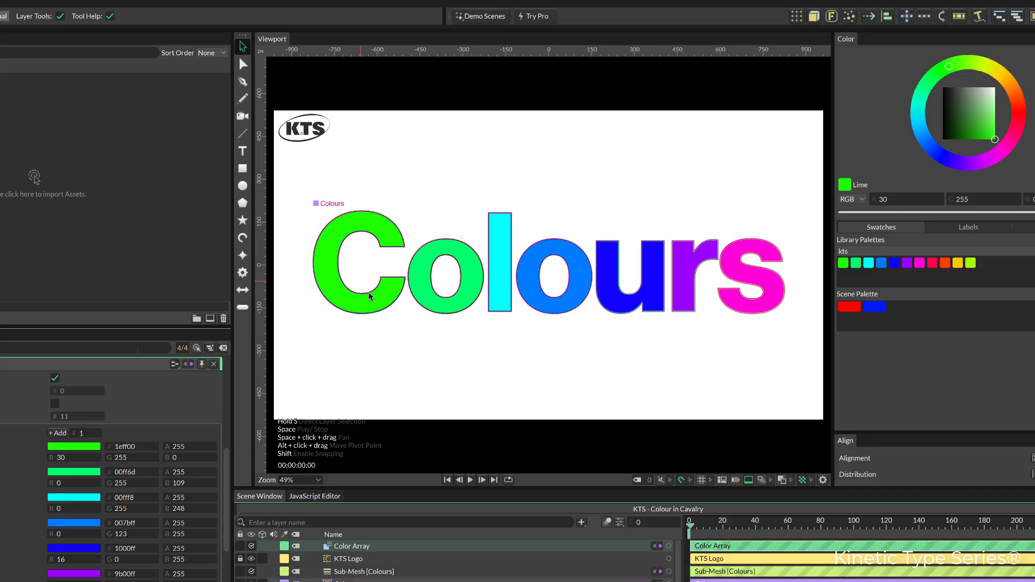
mouse_move(603, 226)
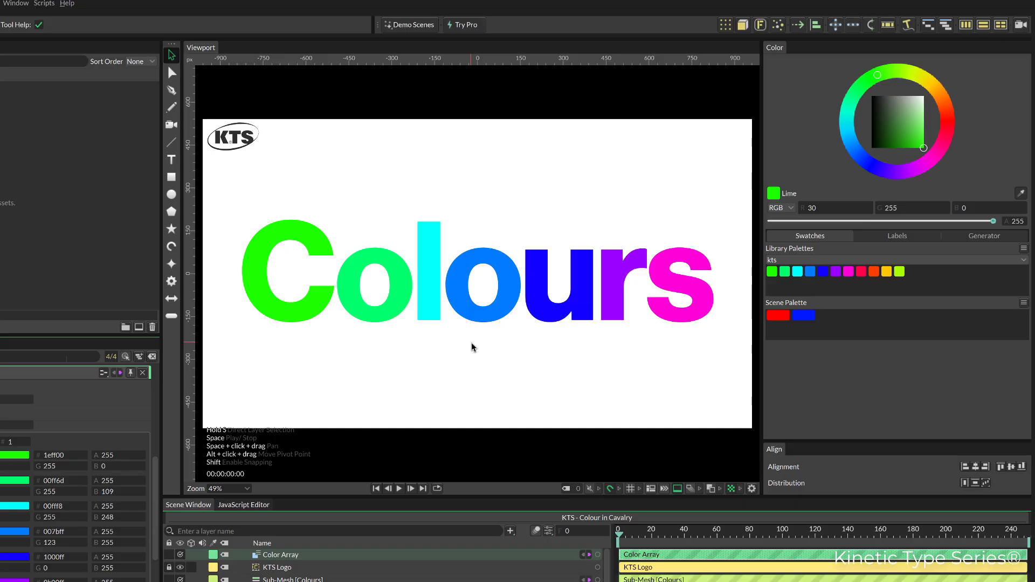
mouse_move(369, 382)
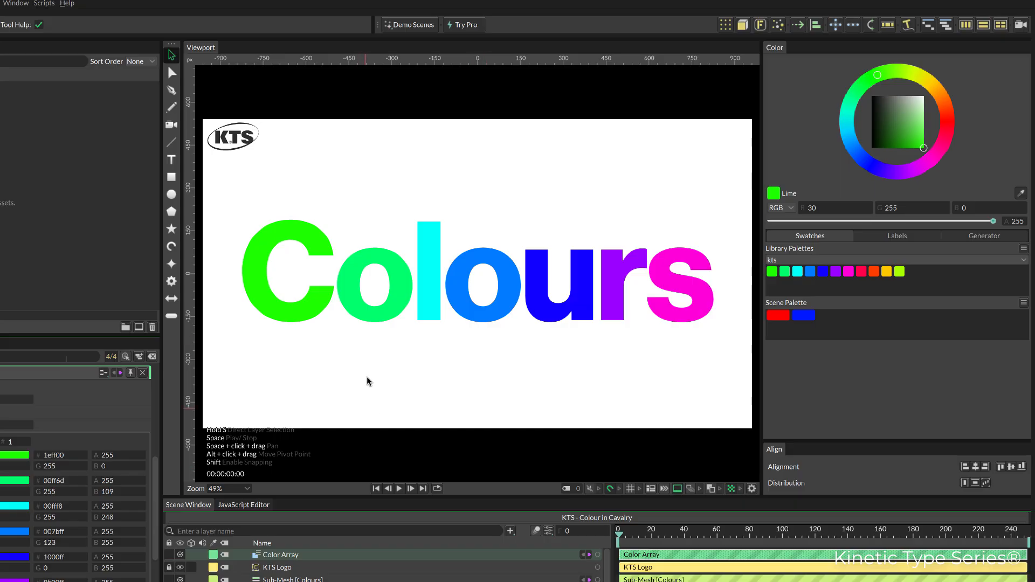
click(357, 291)
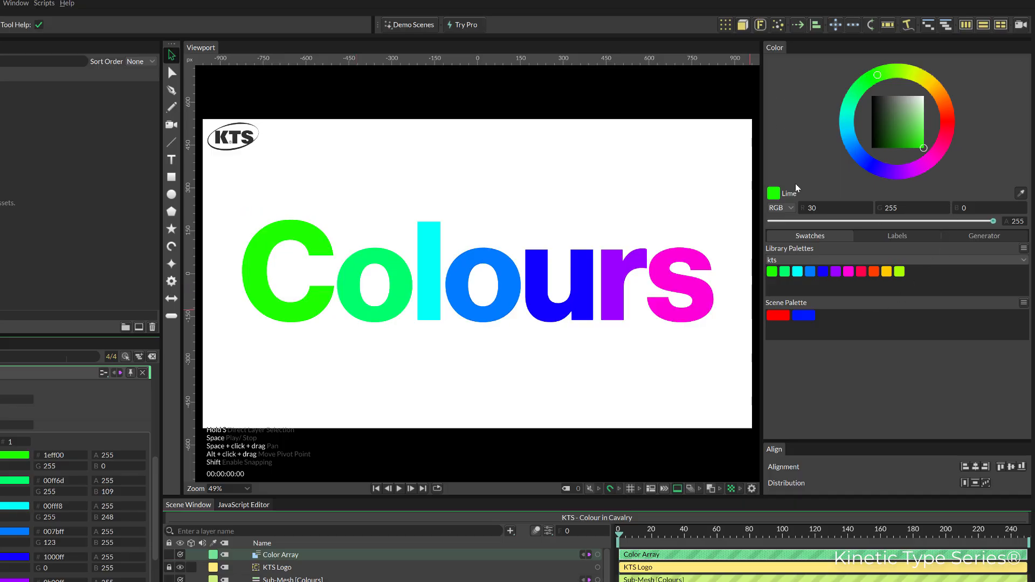
mouse_move(505, 345)
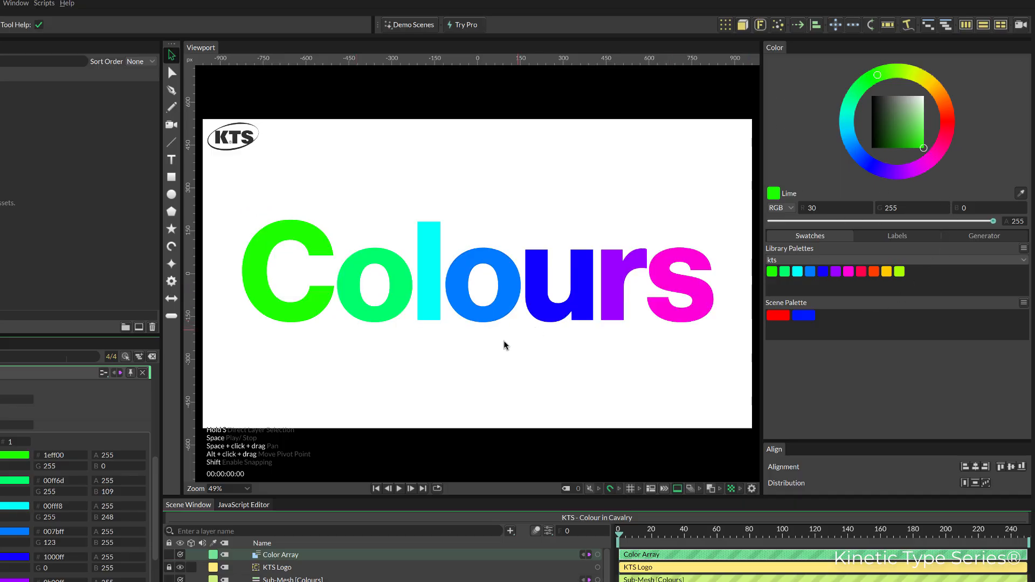
mouse_move(332, 354)
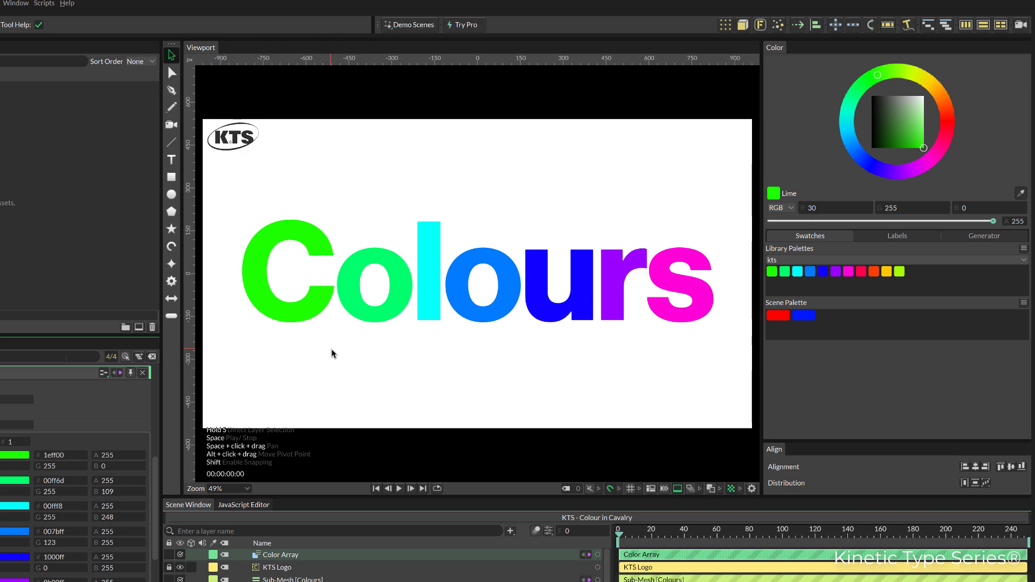